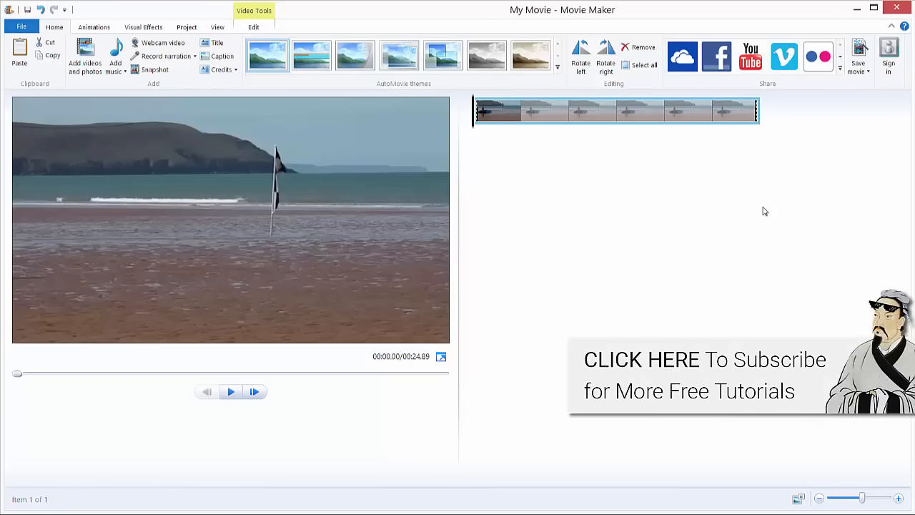
mouse_move(601, 196)
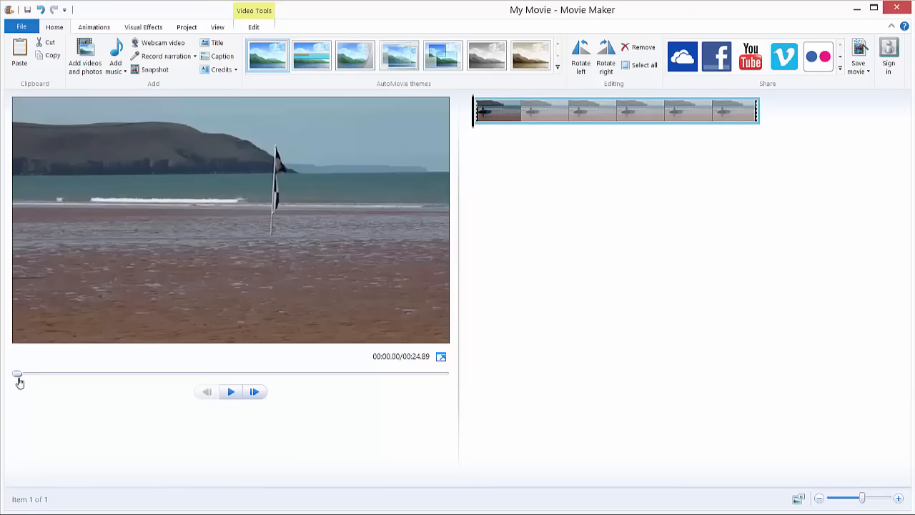
Scrub through the beach clip to preview the surfers, then return playback to the start.
drag(18, 373, 72, 373)
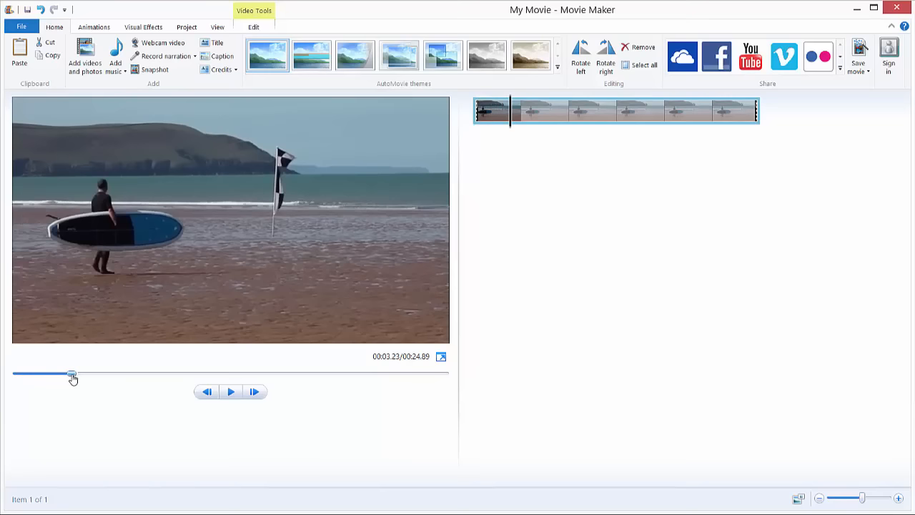
drag(71, 373, 89, 374)
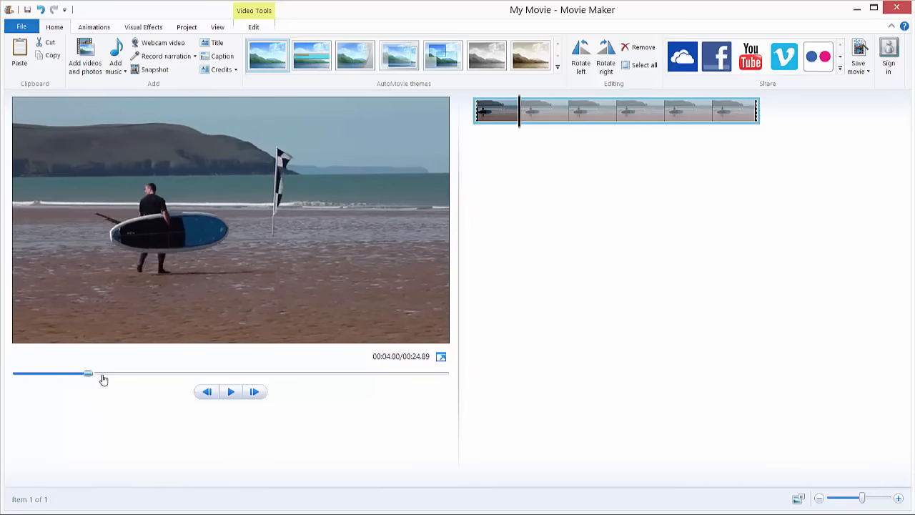
drag(89, 374, 203, 373)
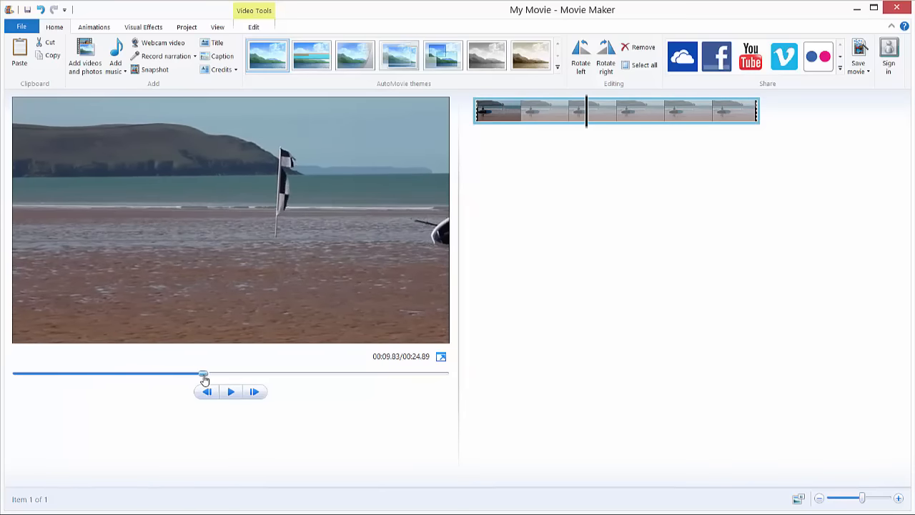
drag(203, 373, 254, 373)
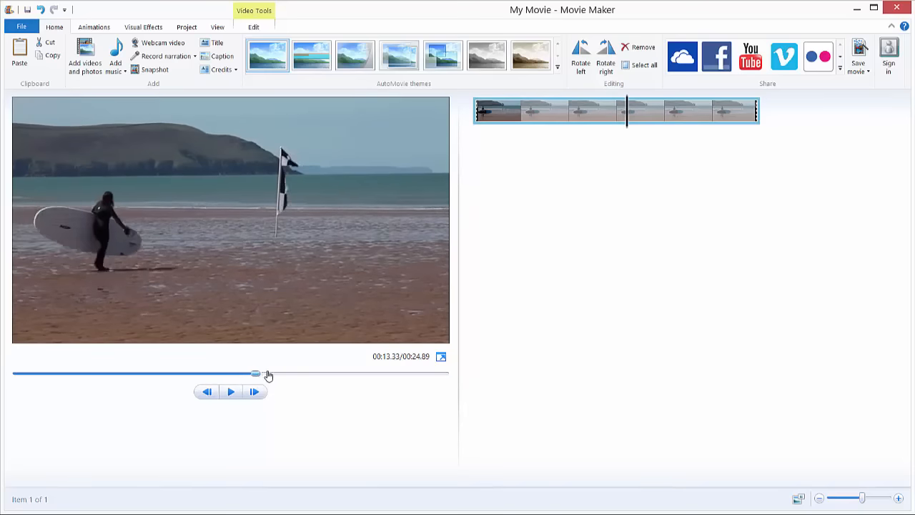
drag(255, 374, 369, 374)
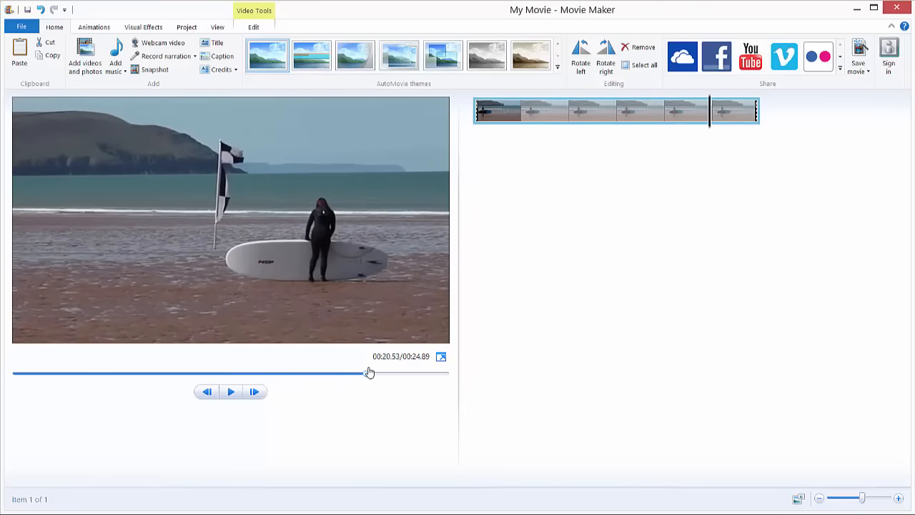
drag(369, 372, 426, 371)
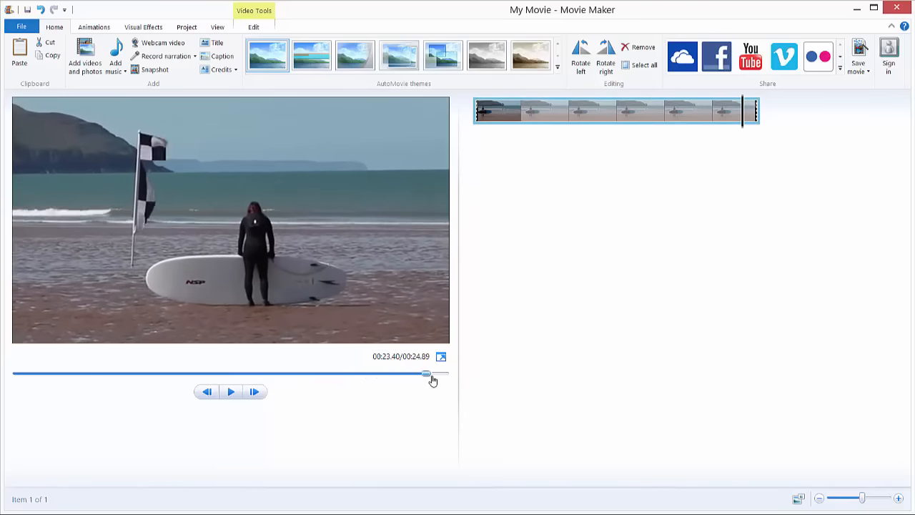
drag(427, 373, 20, 373)
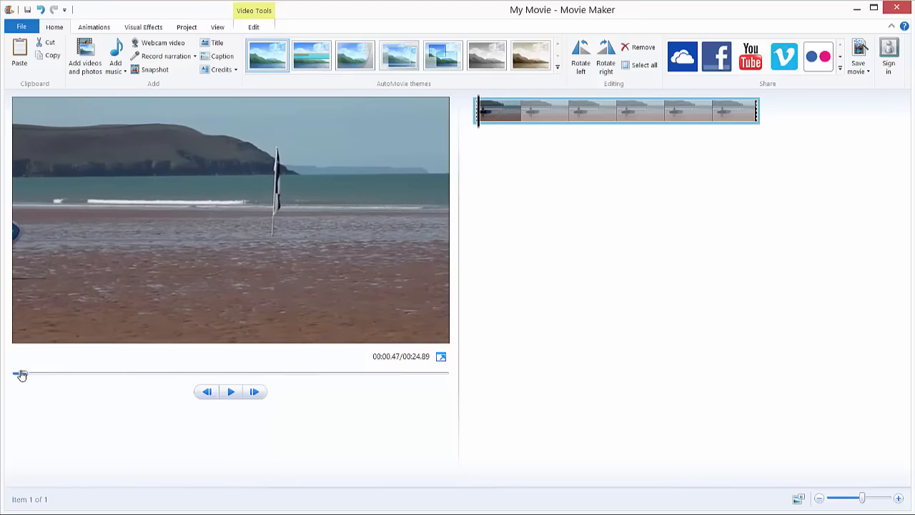
click(17, 372)
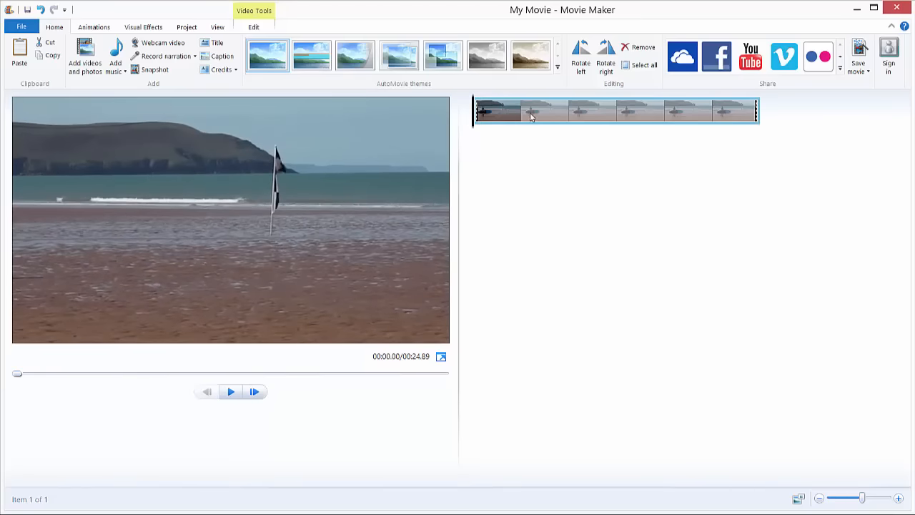
mouse_move(532, 114)
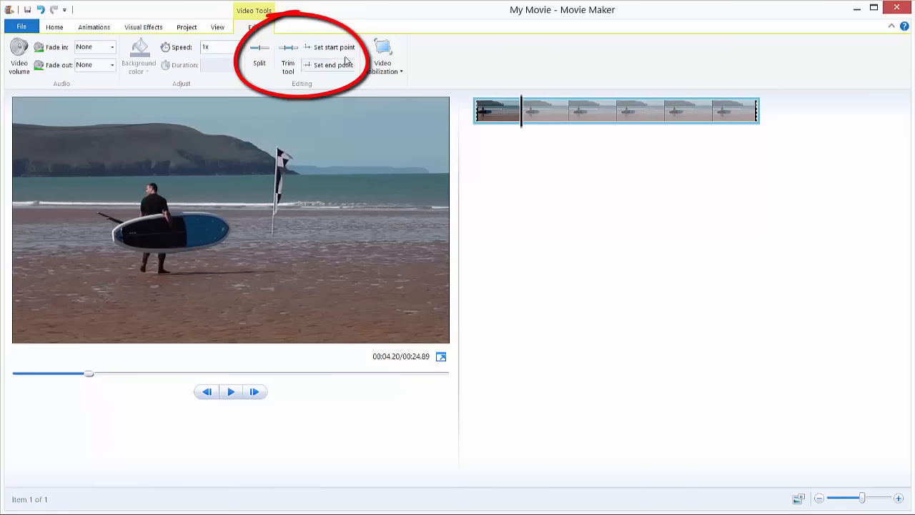
mouse_move(598, 160)
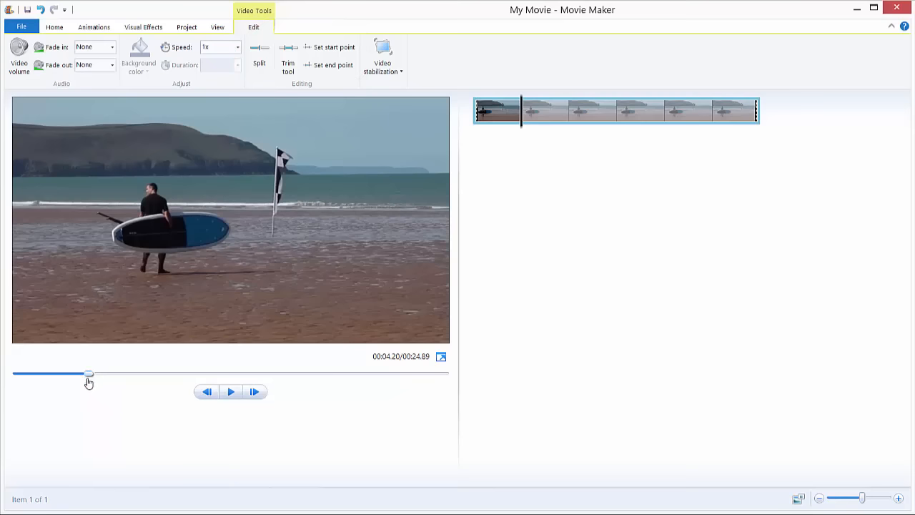
mouse_move(88, 378)
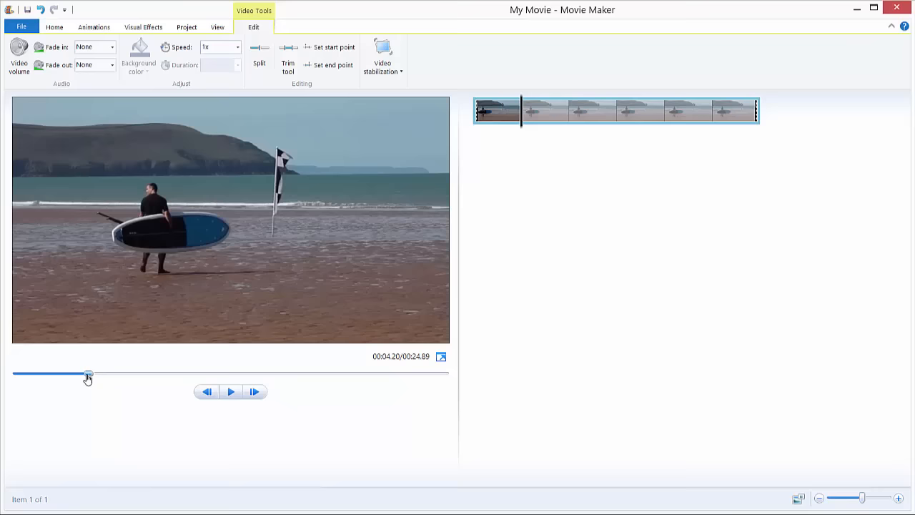
Locate where the surfer exits right and park playback at 00:11.50 as the intended end point.
drag(88, 374, 17, 373)
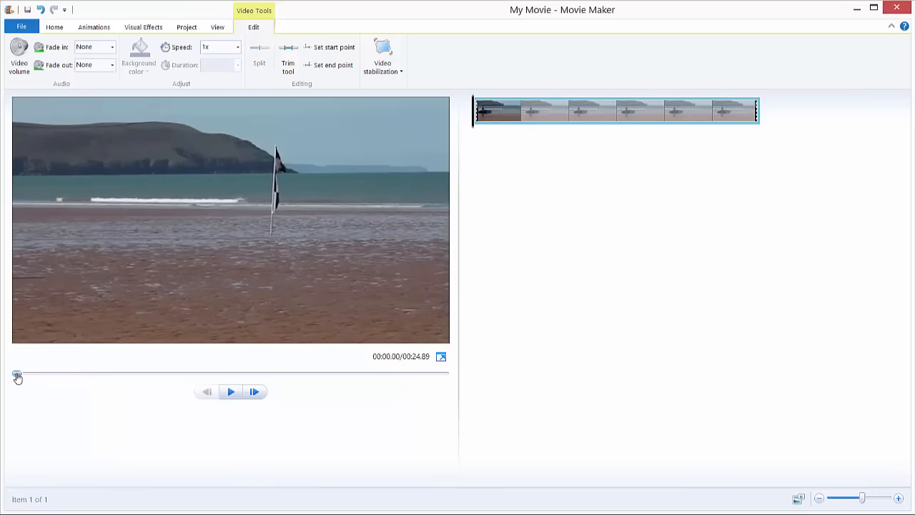
drag(17, 372, 68, 370)
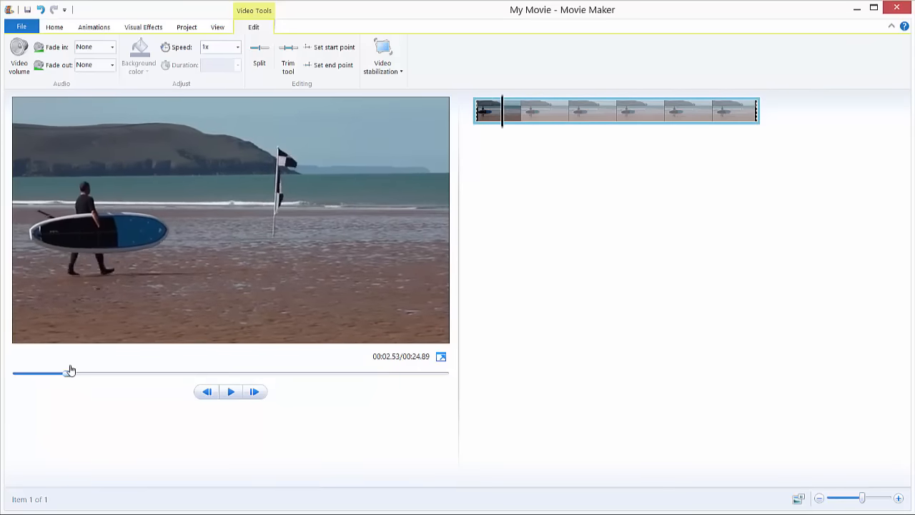
drag(69, 372, 165, 372)
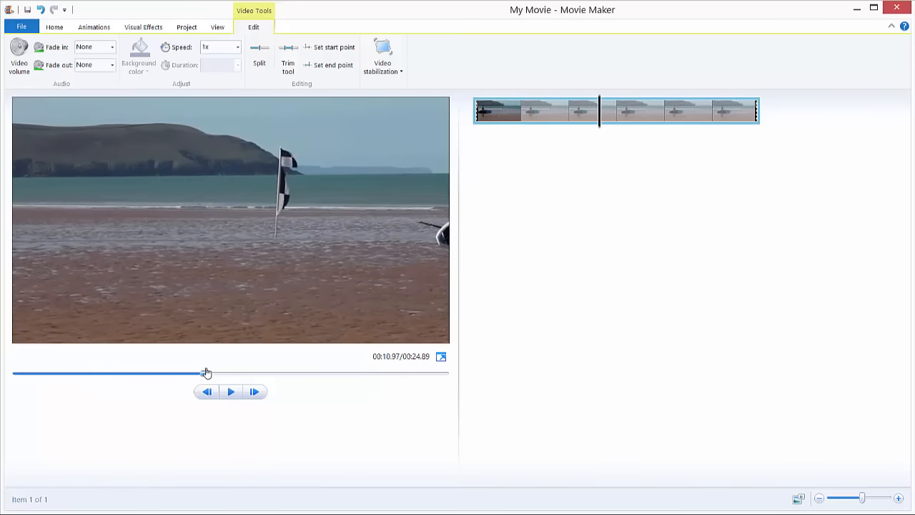
click(211, 372)
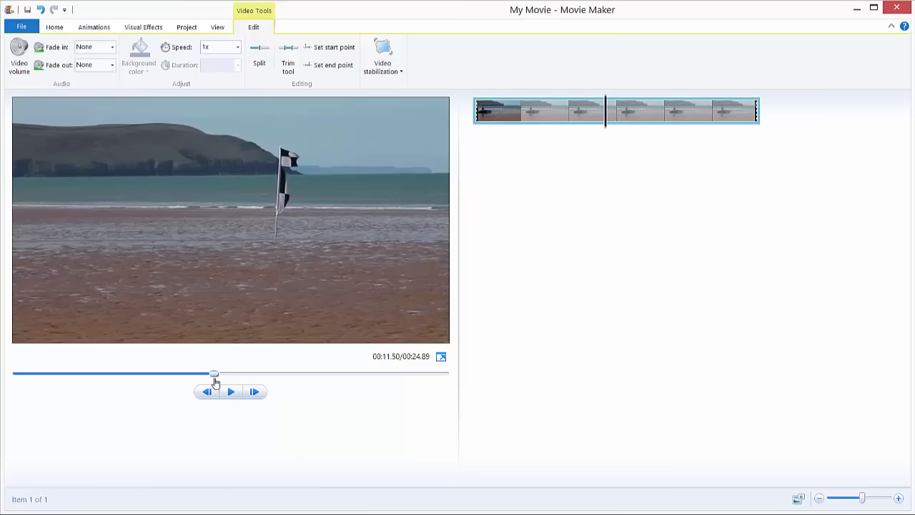
drag(214, 374, 13, 375)
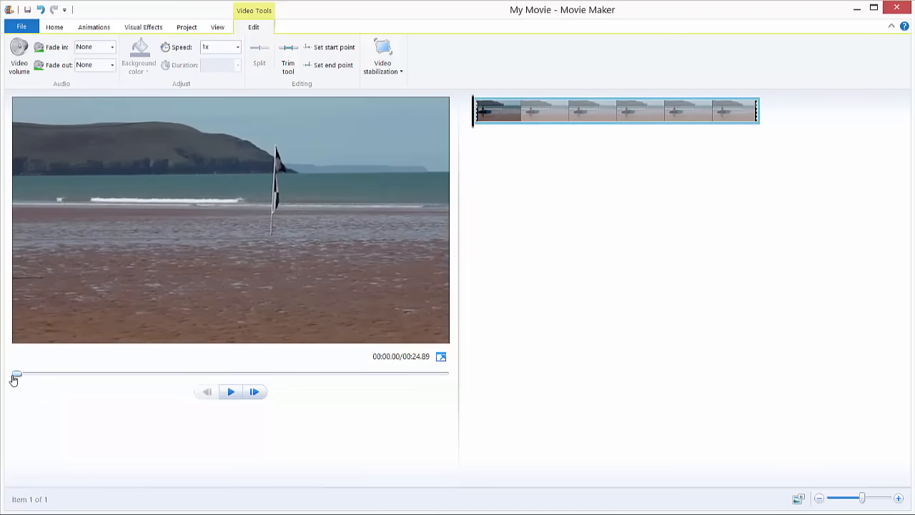
drag(16, 374, 189, 373)
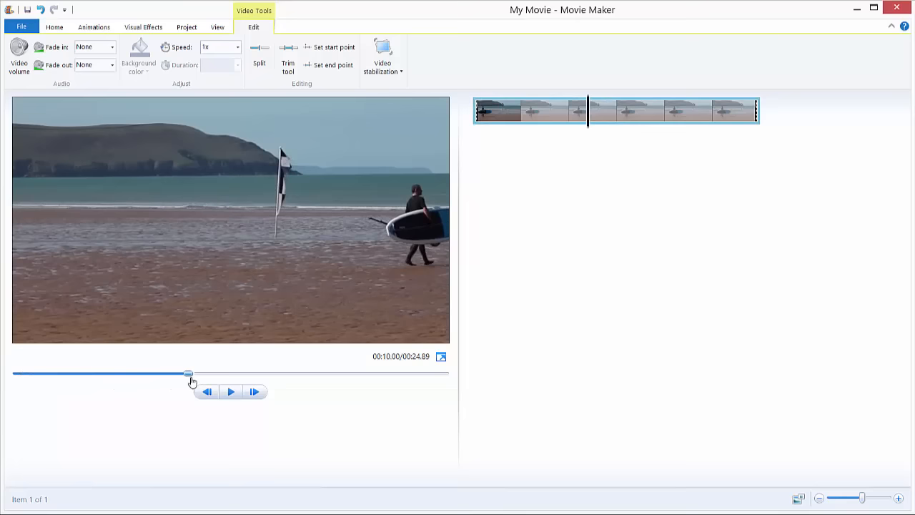
drag(189, 373, 212, 373)
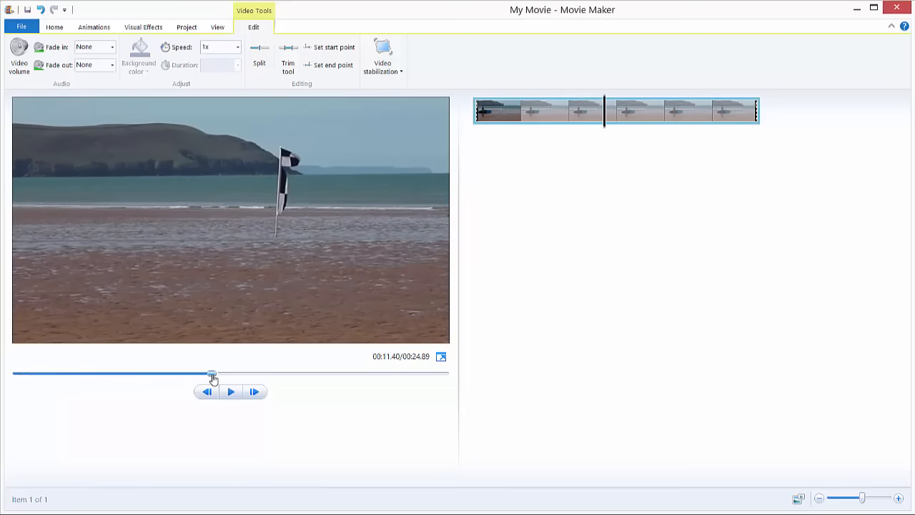
drag(212, 375, 216, 375)
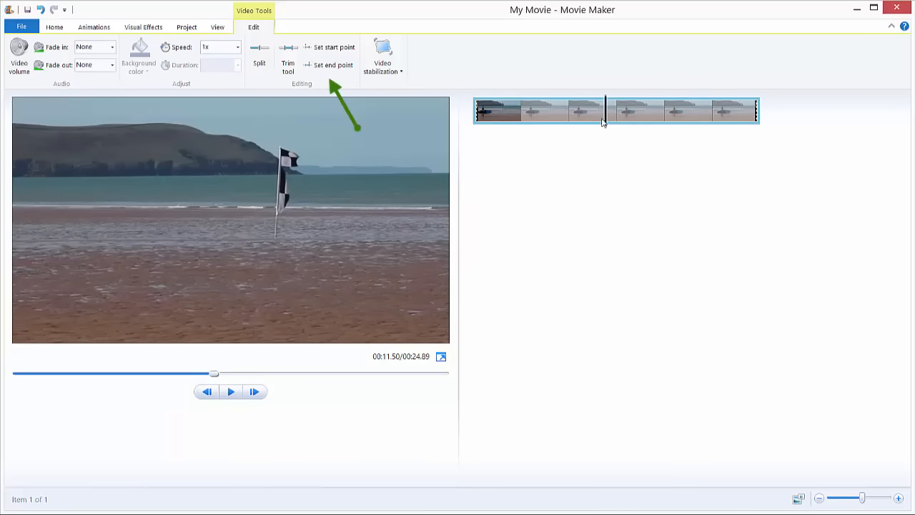
mouse_move(632, 113)
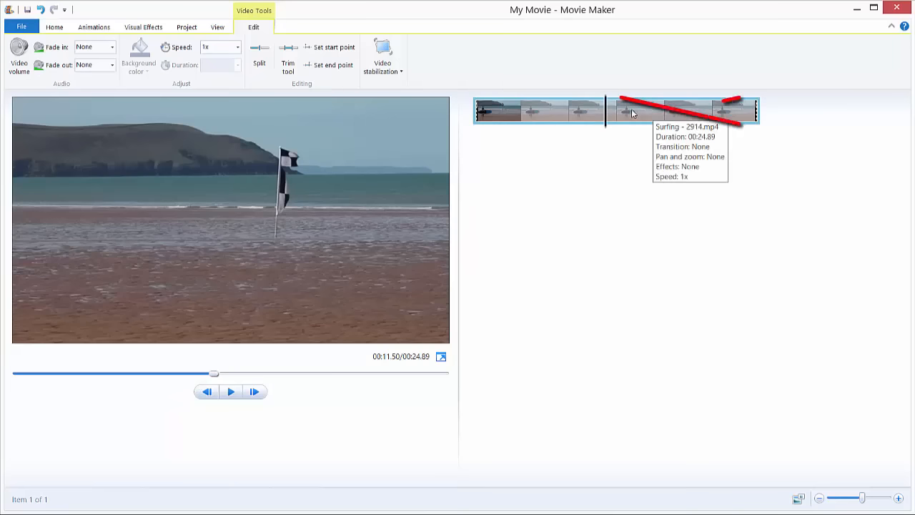
mouse_move(764, 113)
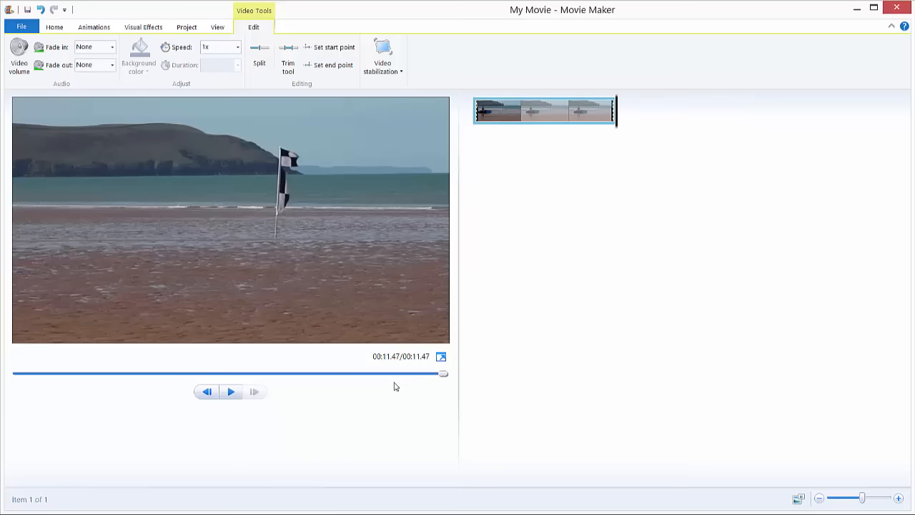
Scrub from the start through the trimmed clip to check the remaining surfer footage.
drag(443, 374, 16, 373)
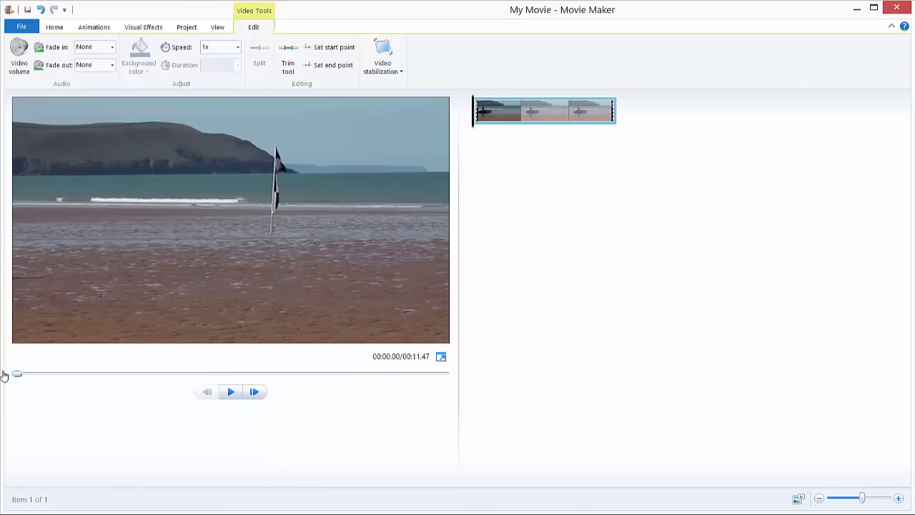
drag(16, 373, 168, 373)
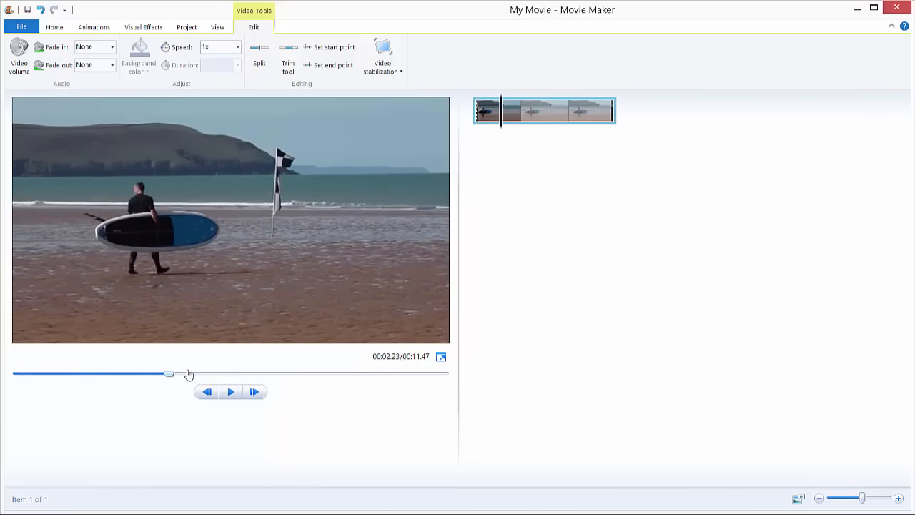
drag(169, 374, 443, 375)
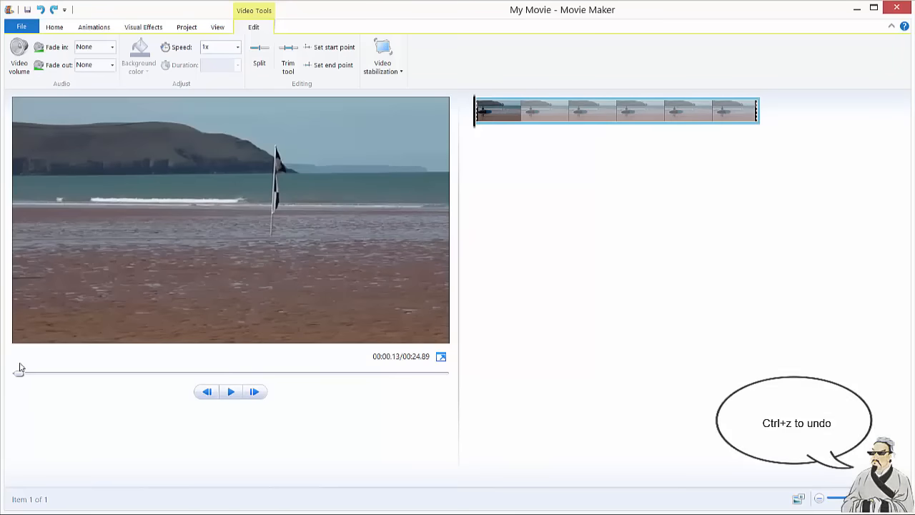
drag(14, 372, 104, 372)
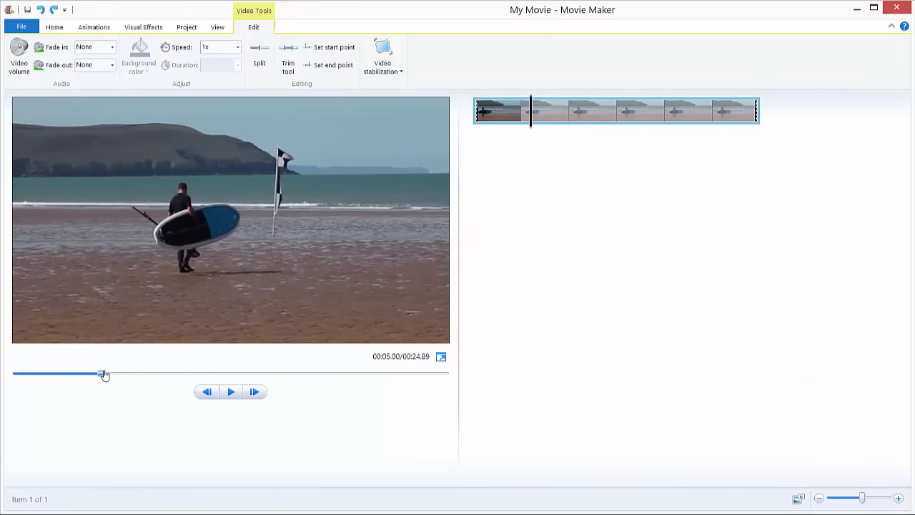
drag(103, 375, 240, 375)
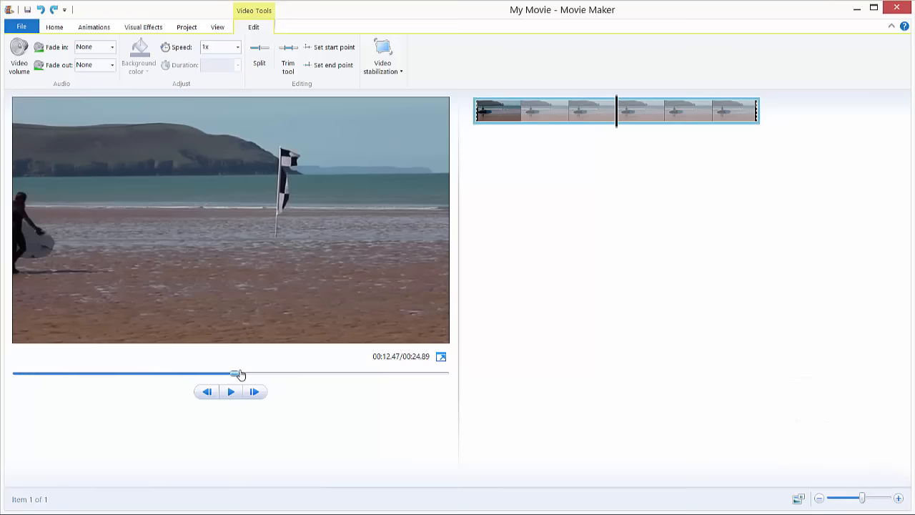
drag(240, 373, 222, 373)
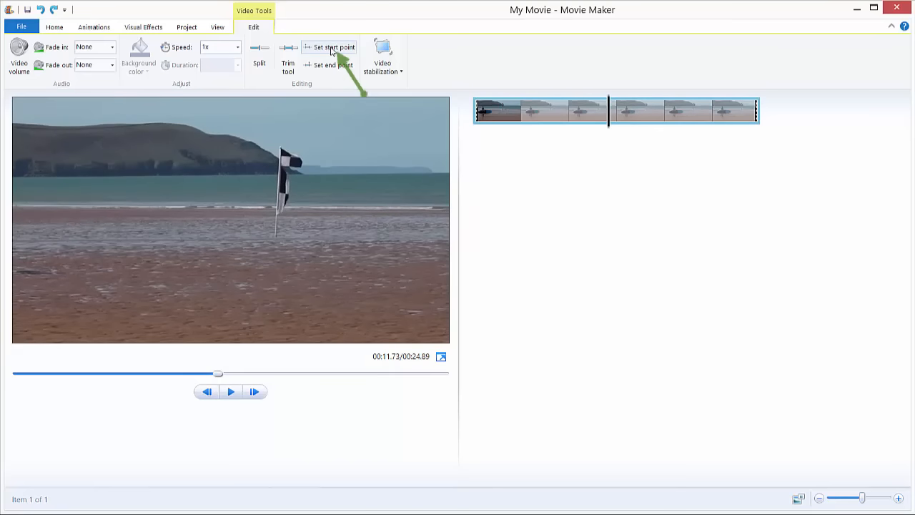
mouse_move(322, 64)
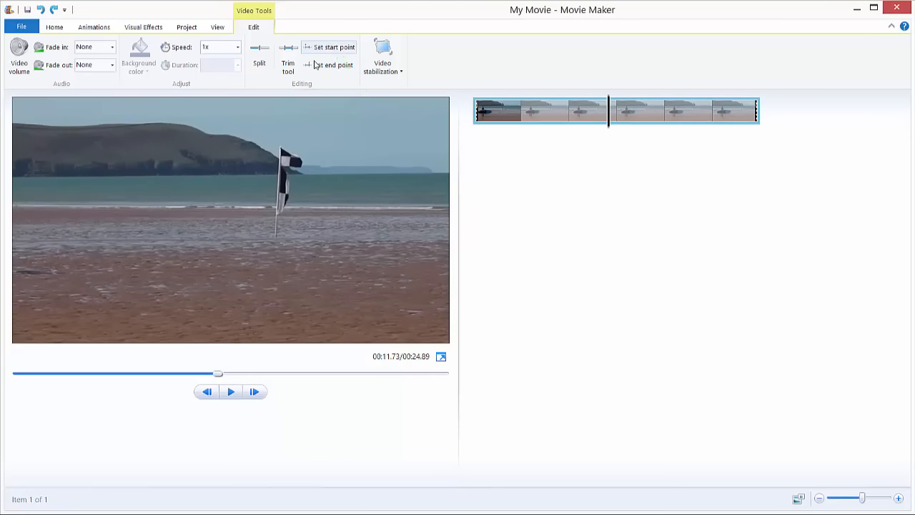
mouse_move(558, 114)
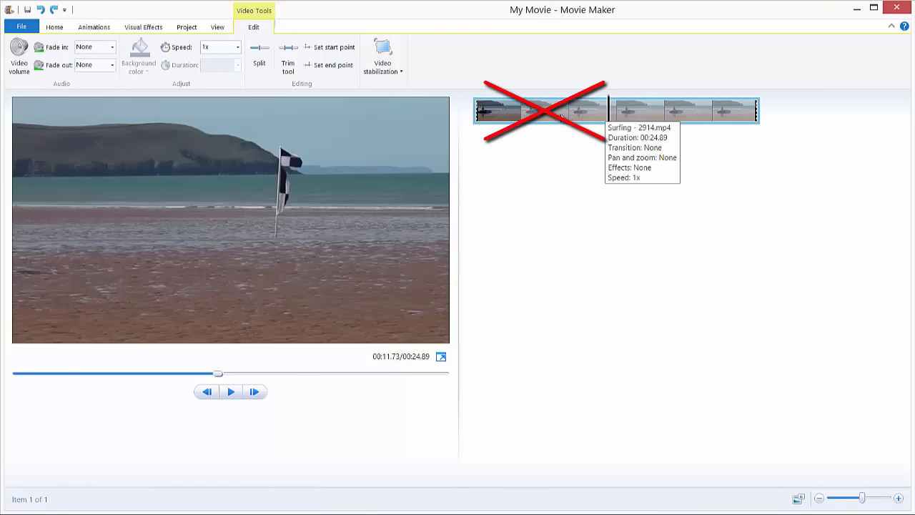
click(259, 54)
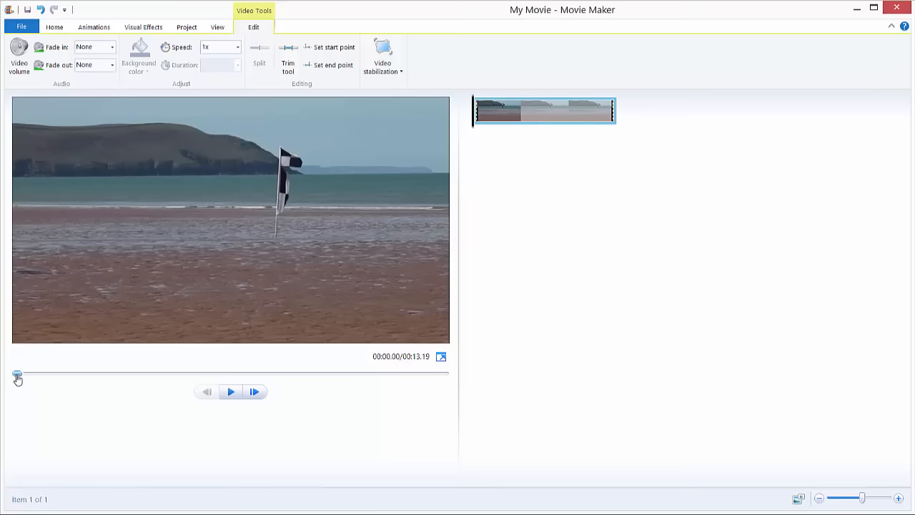
drag(17, 373, 111, 374)
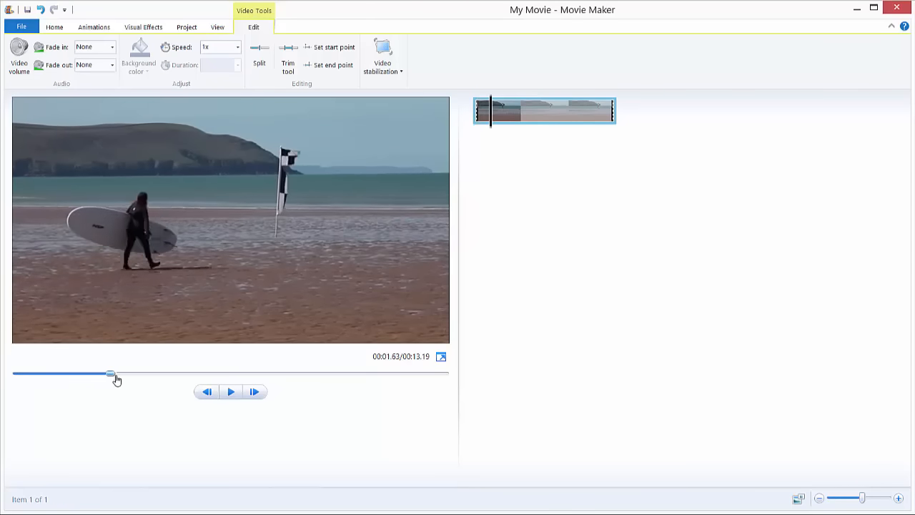
drag(111, 375, 375, 374)
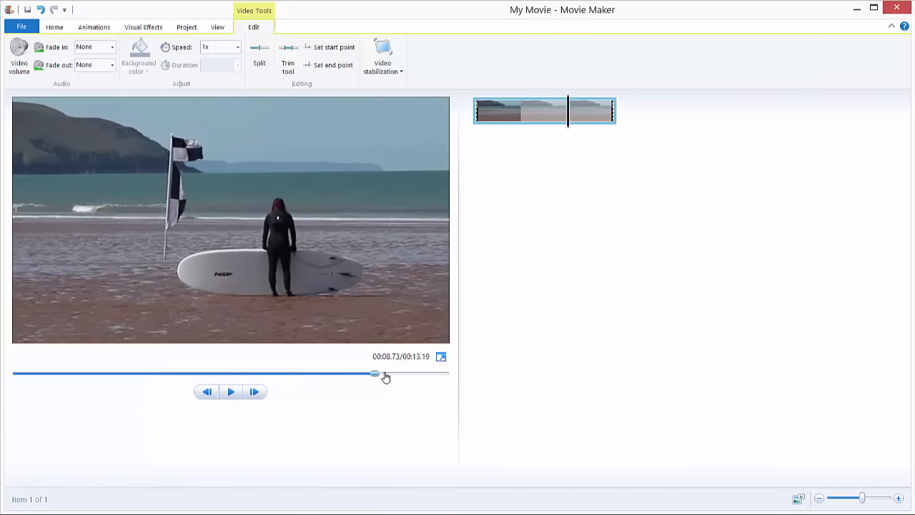
drag(375, 374, 85, 373)
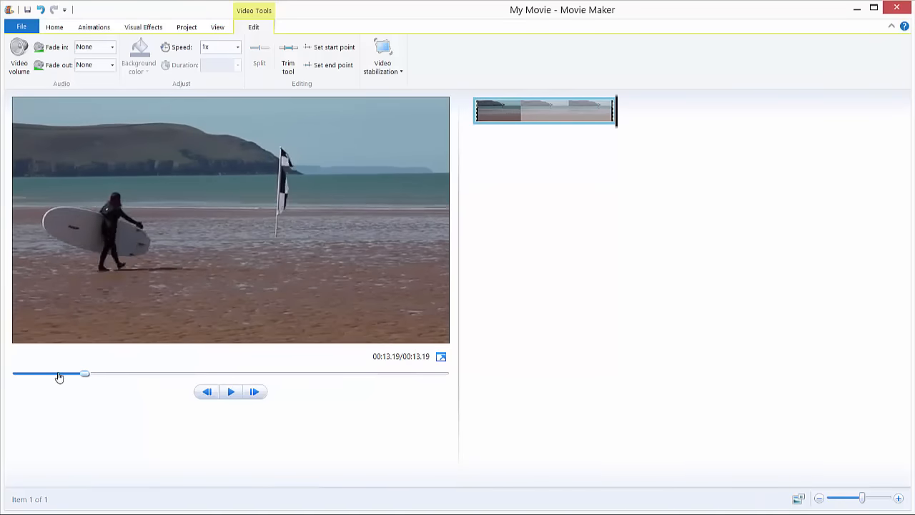
key(ctrl+z)
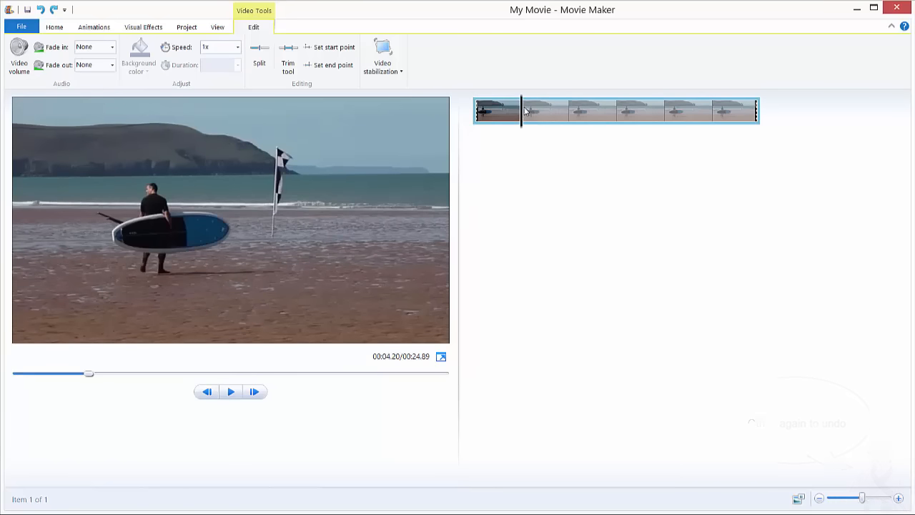
mouse_move(288, 58)
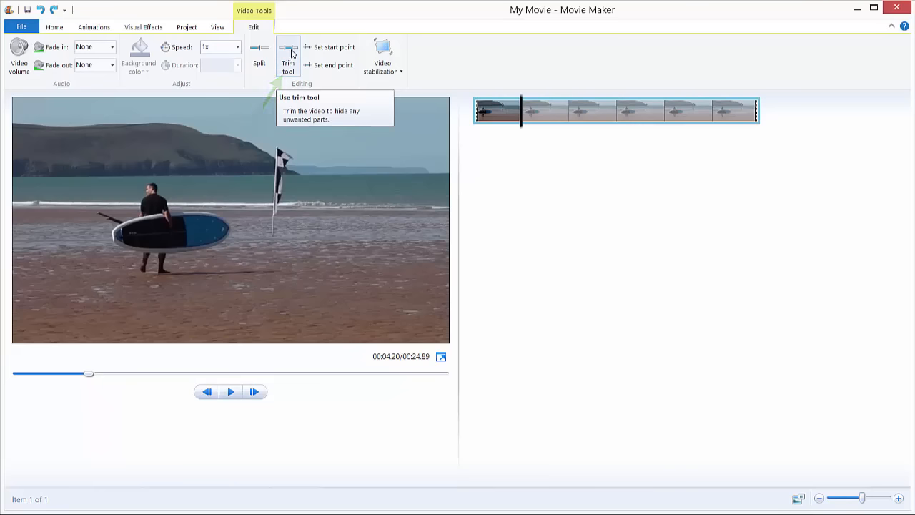
Start trimming the surfing clip, move its start near 4.19 s and probe end positions around 11.78 s.
click(287, 57)
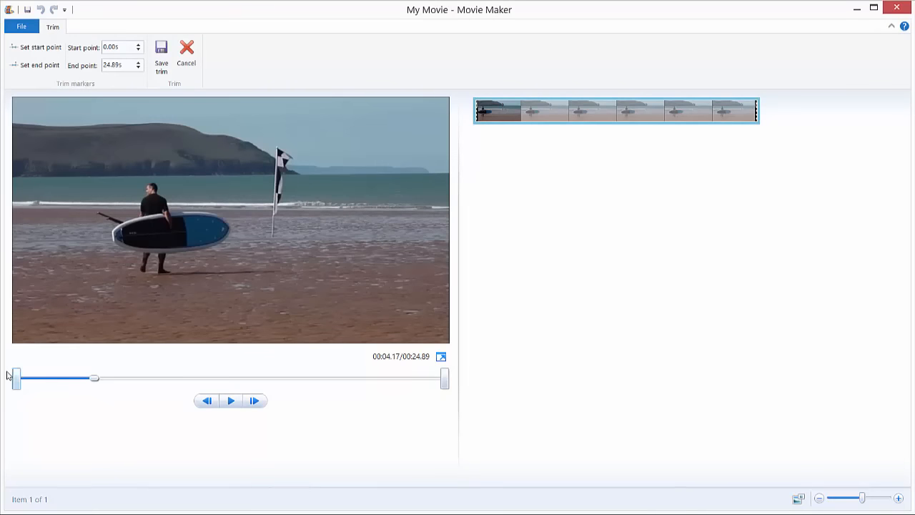
mouse_move(17, 378)
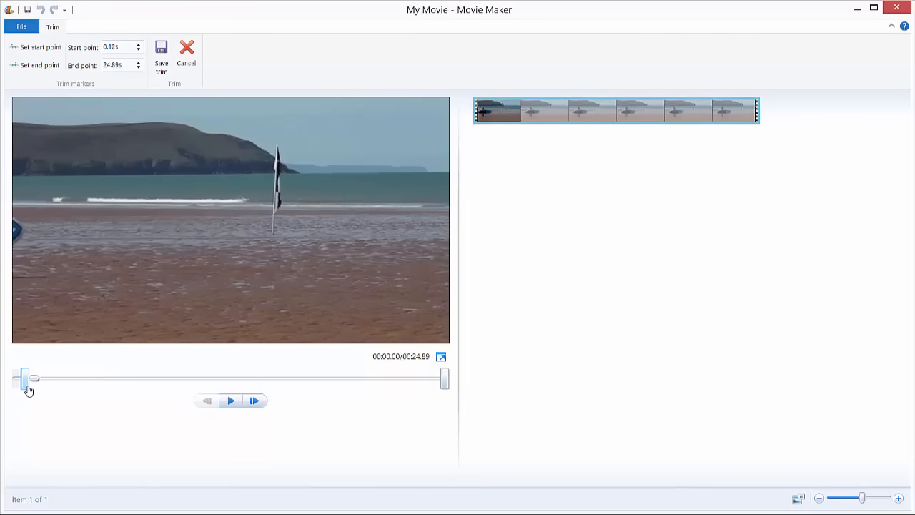
drag(26, 378, 91, 377)
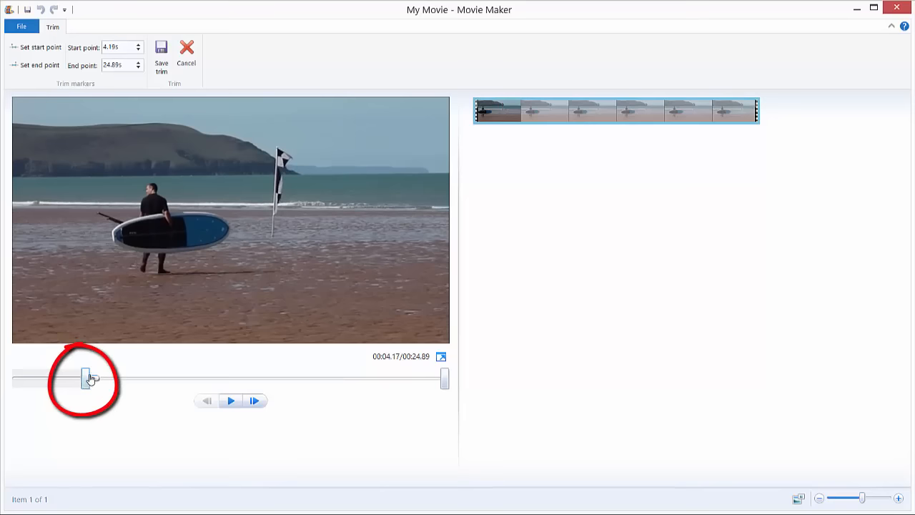
drag(444, 378, 350, 378)
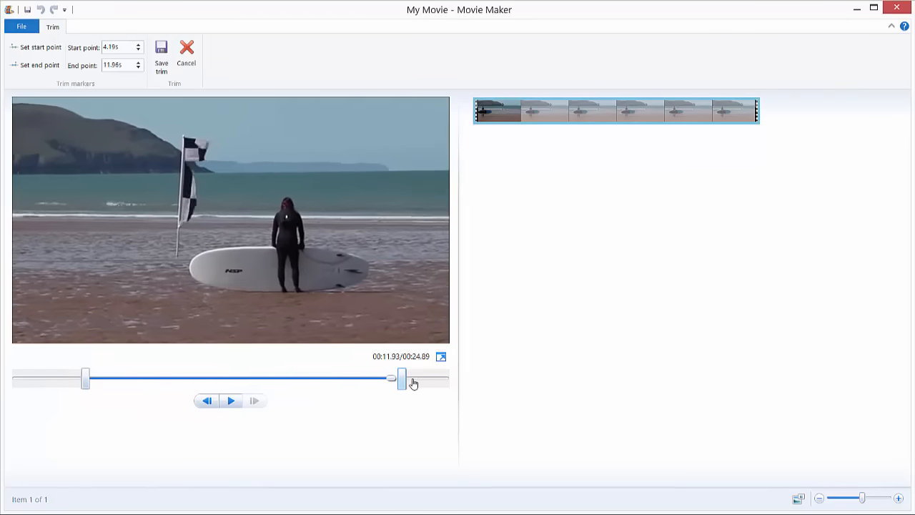
drag(403, 378, 293, 377)
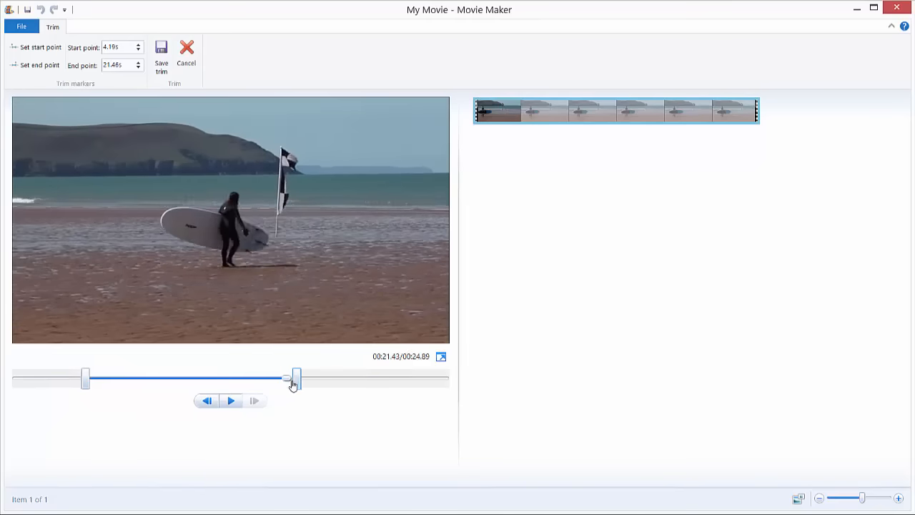
drag(293, 378, 184, 378)
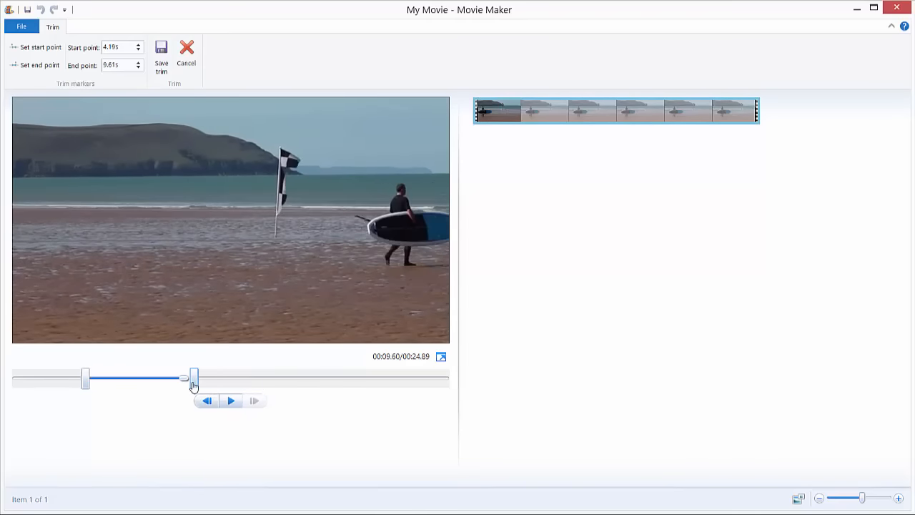
drag(185, 378, 200, 378)
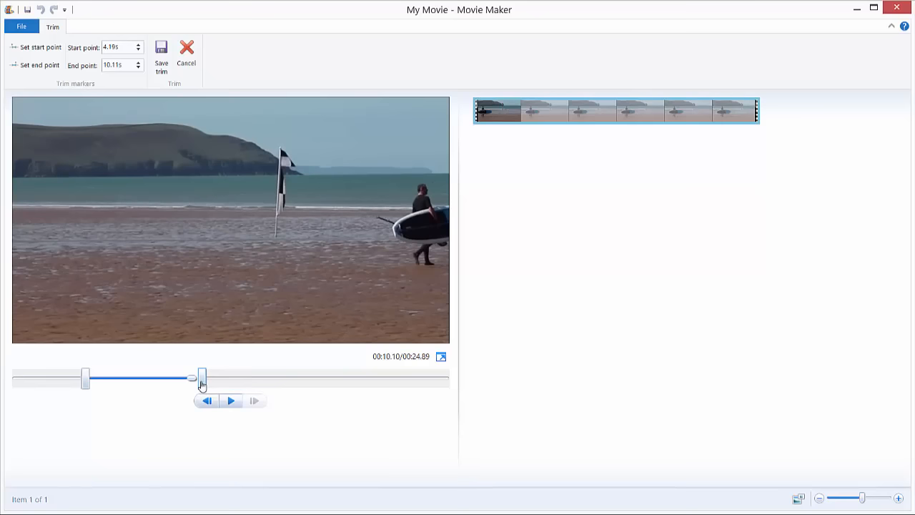
drag(201, 377, 216, 375)
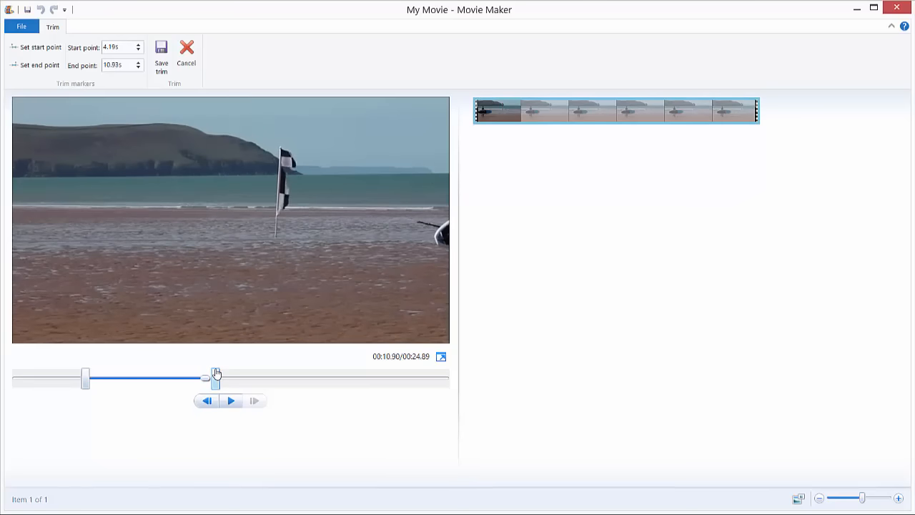
drag(215, 375, 227, 375)
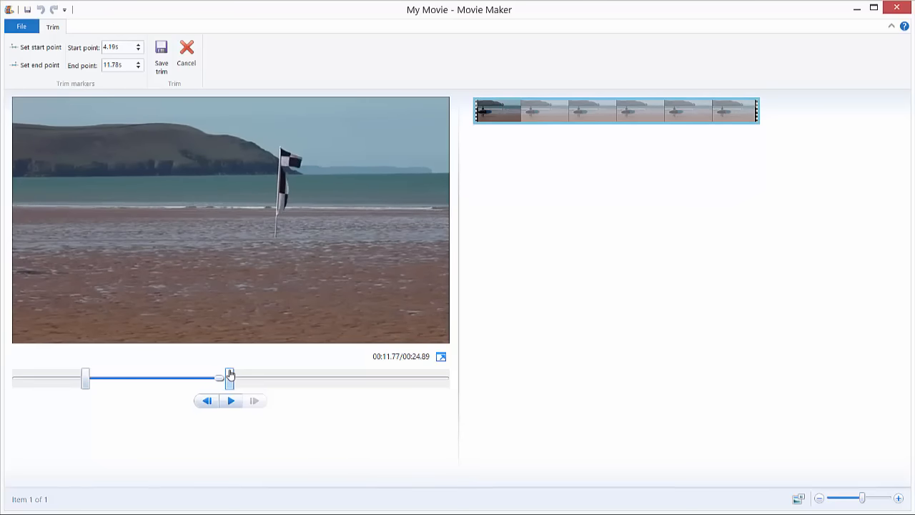
Settle the trim markers at a 4.83 s start and a 14.36 s end.
drag(227, 377, 240, 377)
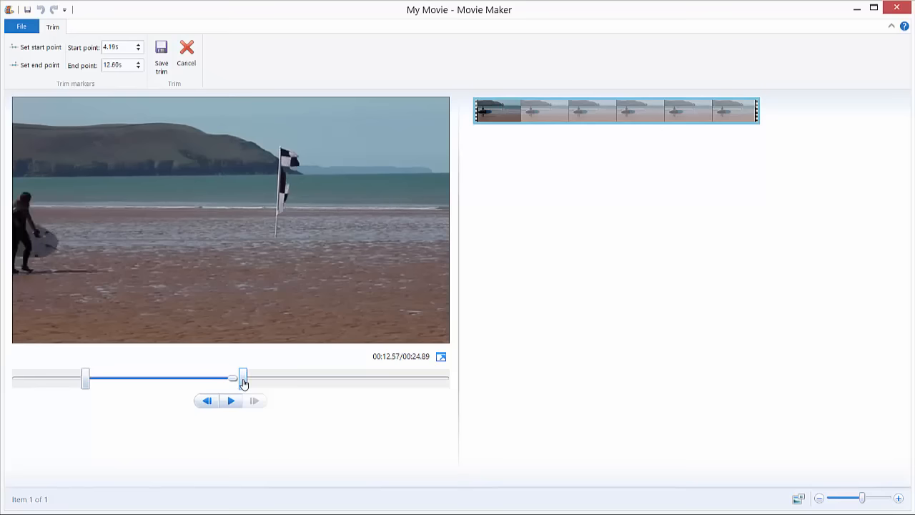
drag(240, 378, 315, 377)
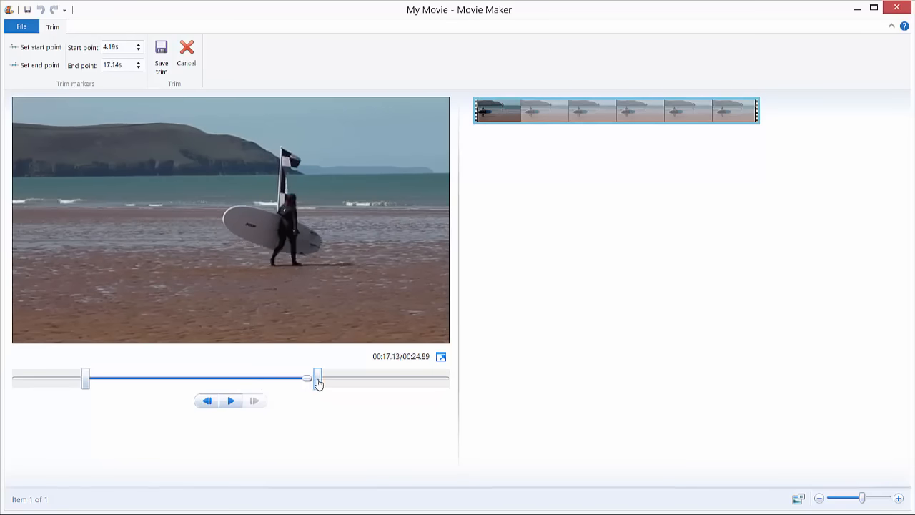
drag(318, 377, 163, 377)
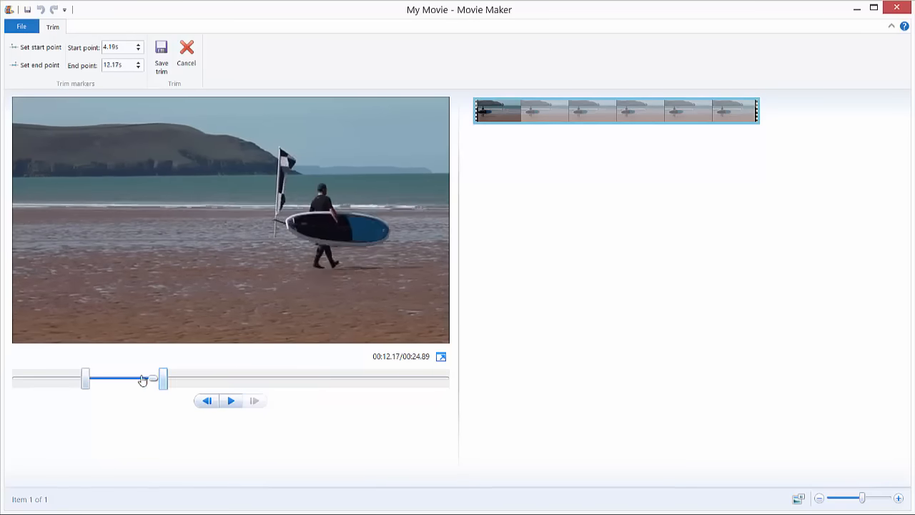
drag(160, 377, 189, 377)
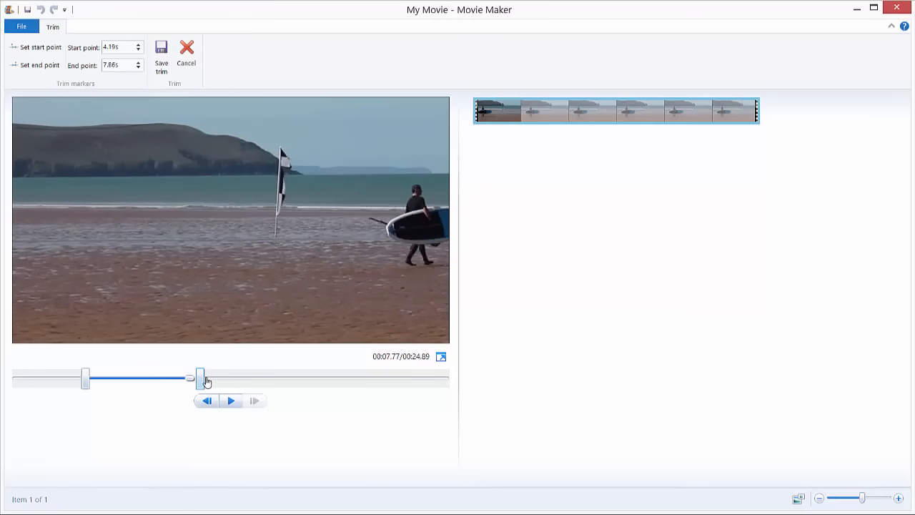
drag(189, 378, 260, 377)
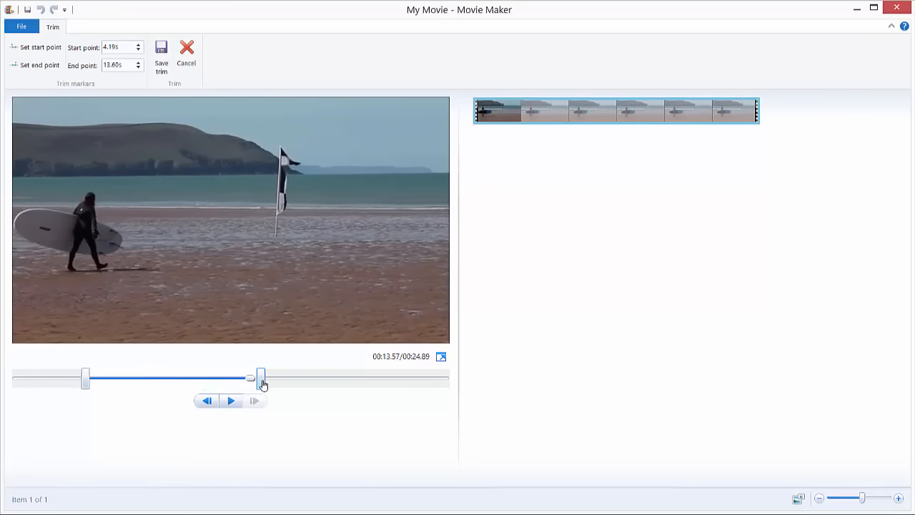
drag(250, 378, 260, 378)
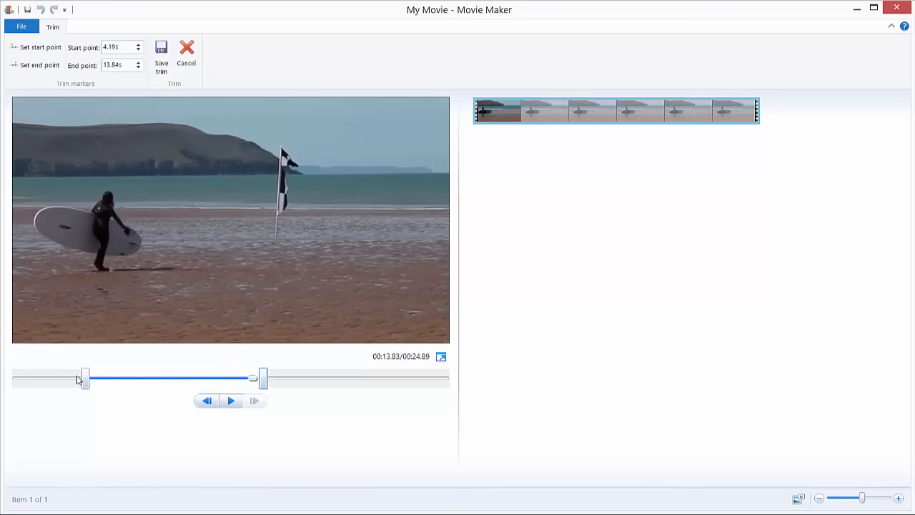
drag(85, 378, 35, 377)
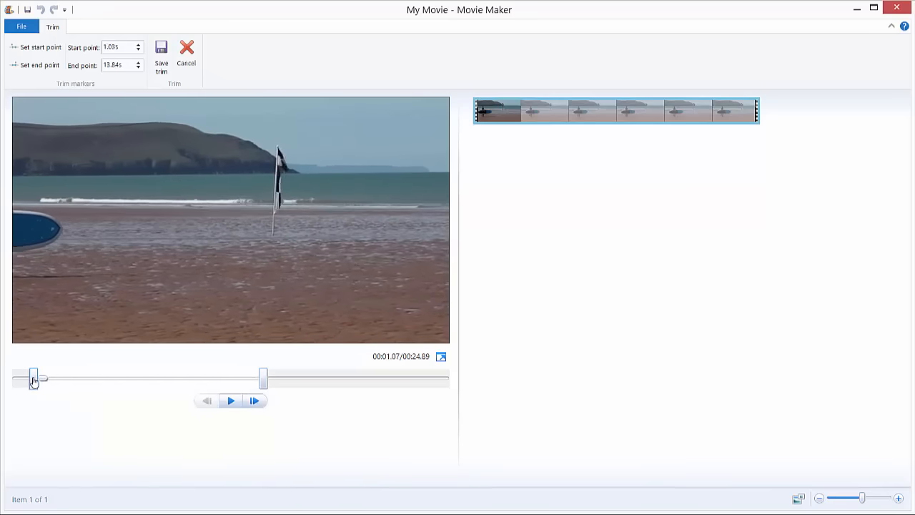
drag(34, 377, 97, 378)
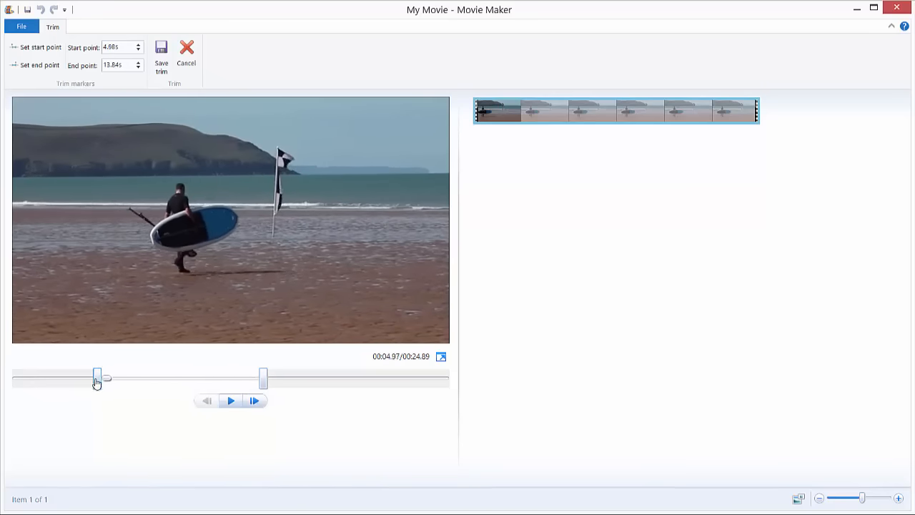
drag(264, 378, 272, 378)
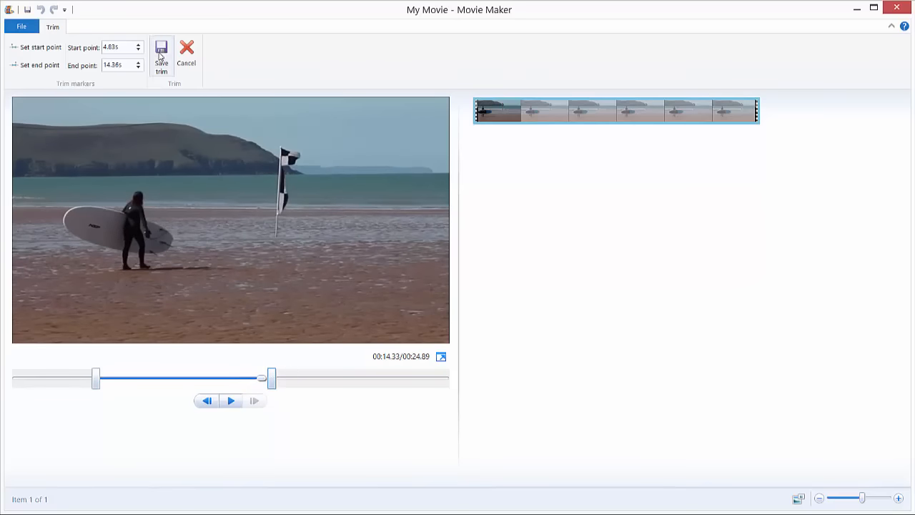
mouse_move(161, 57)
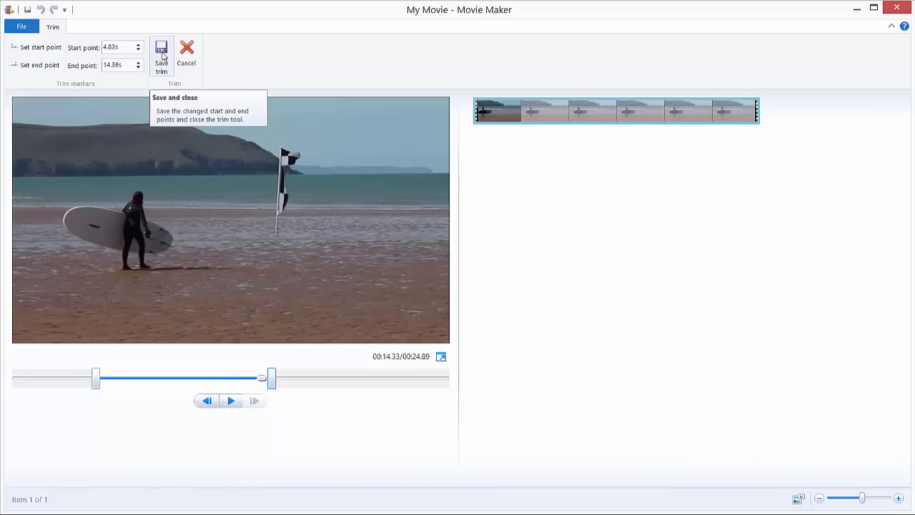
Save the trim and scrub the result, which ends up back at the full 24.89-second length.
click(162, 58)
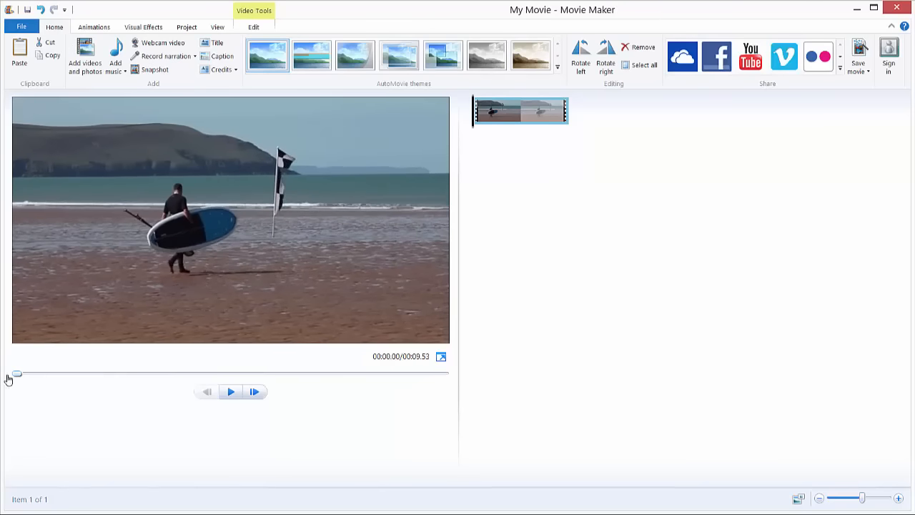
drag(15, 372, 354, 372)
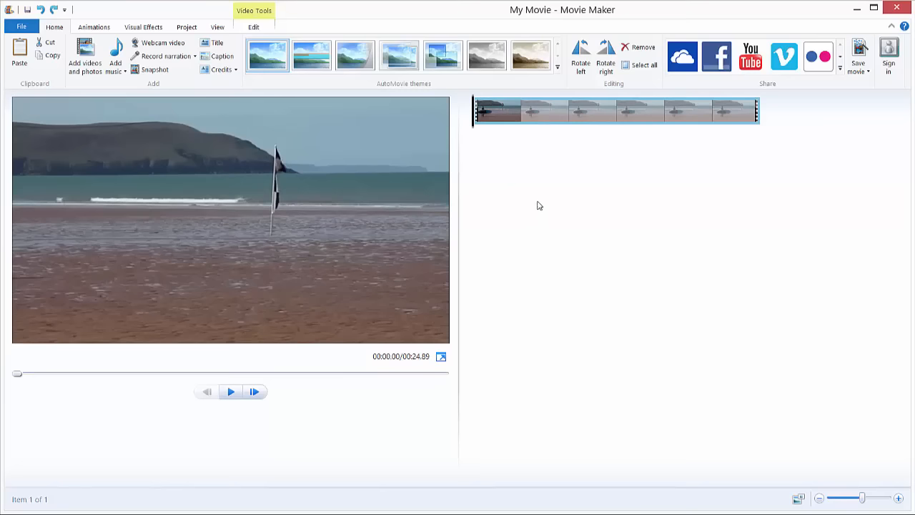
click(253, 26)
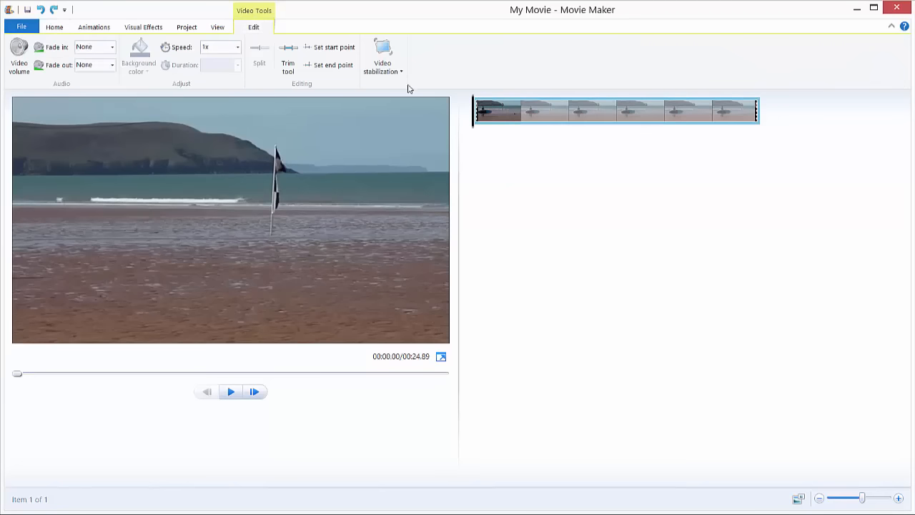
click(287, 58)
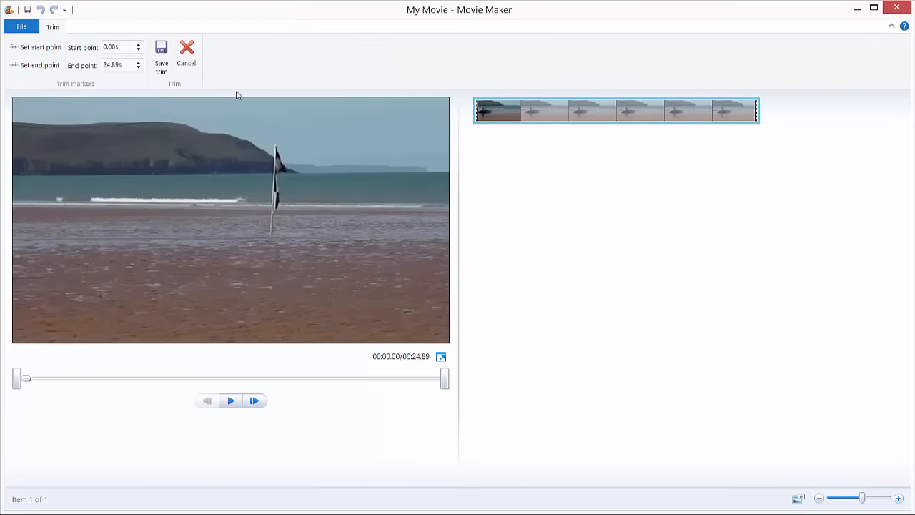
drag(26, 377, 158, 378)
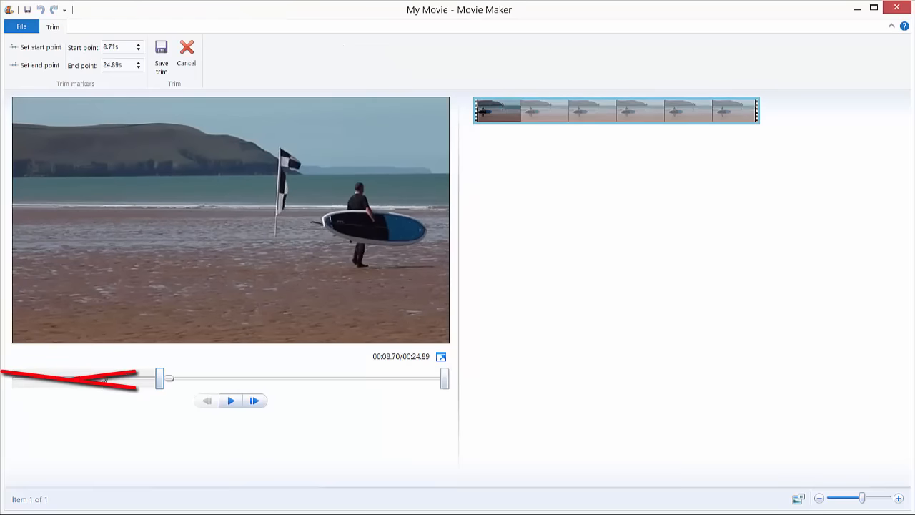
mouse_move(443, 378)
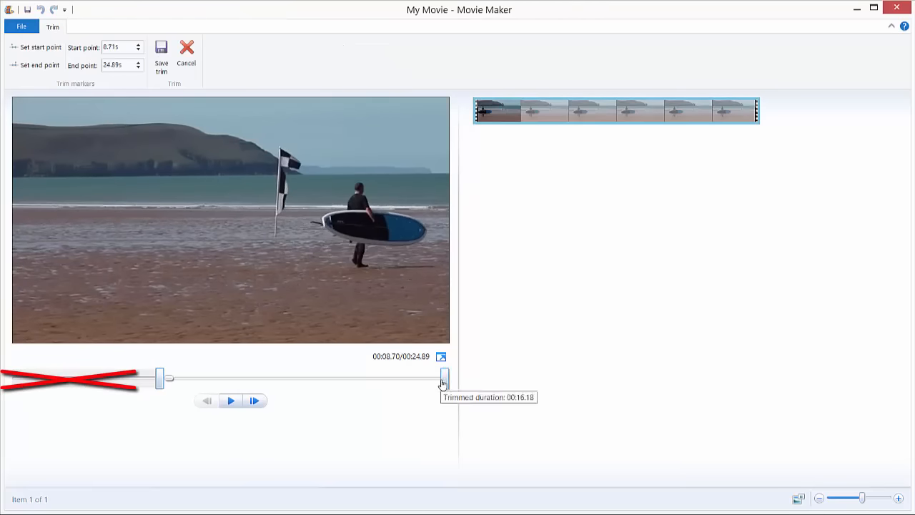
drag(443, 378, 286, 377)
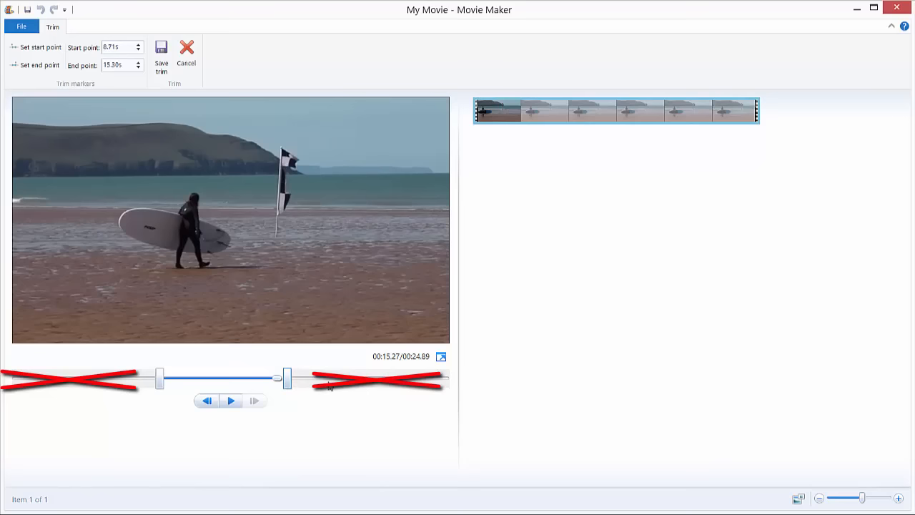
drag(286, 379, 410, 379)
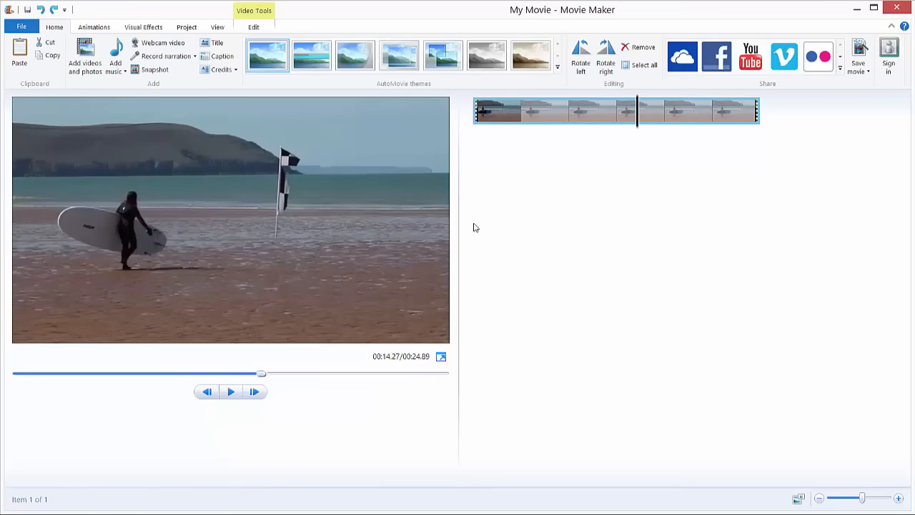
Bring up the clip editing options and set playback at the split point near 11.77 seconds.
click(522, 111)
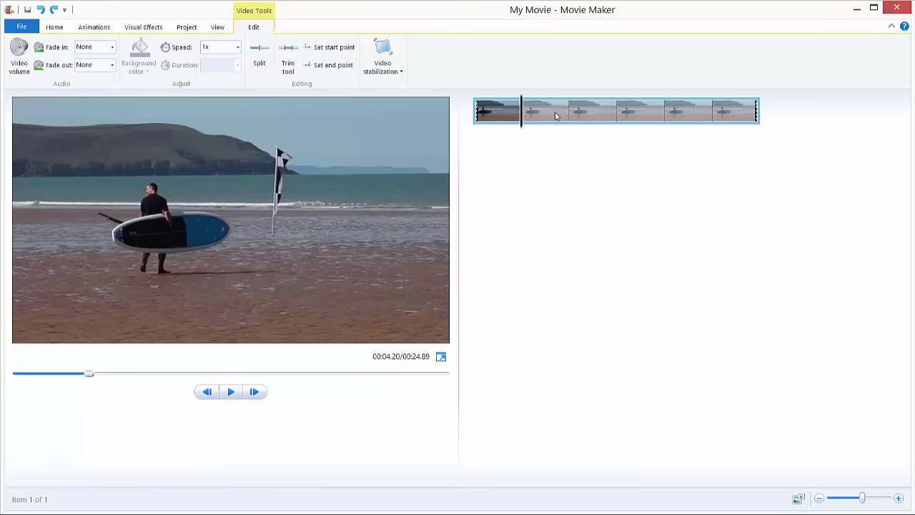
drag(88, 374, 112, 373)
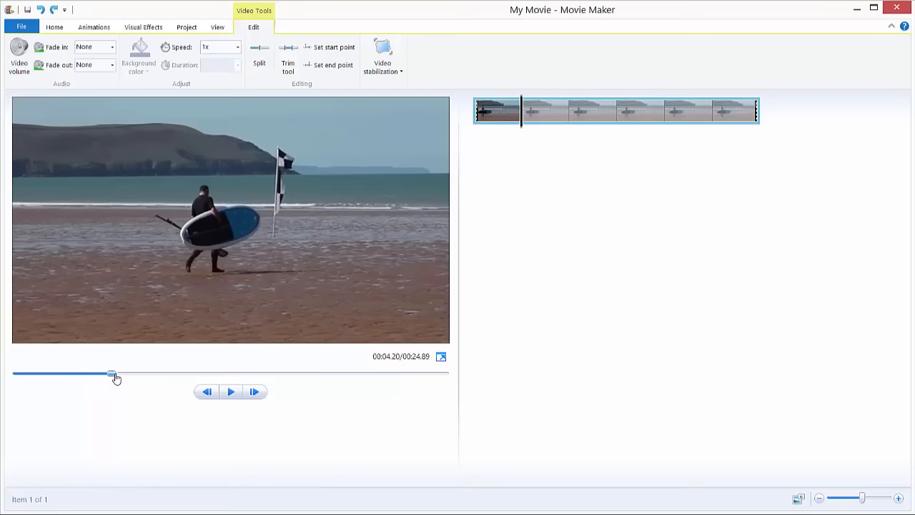
drag(113, 374, 199, 375)
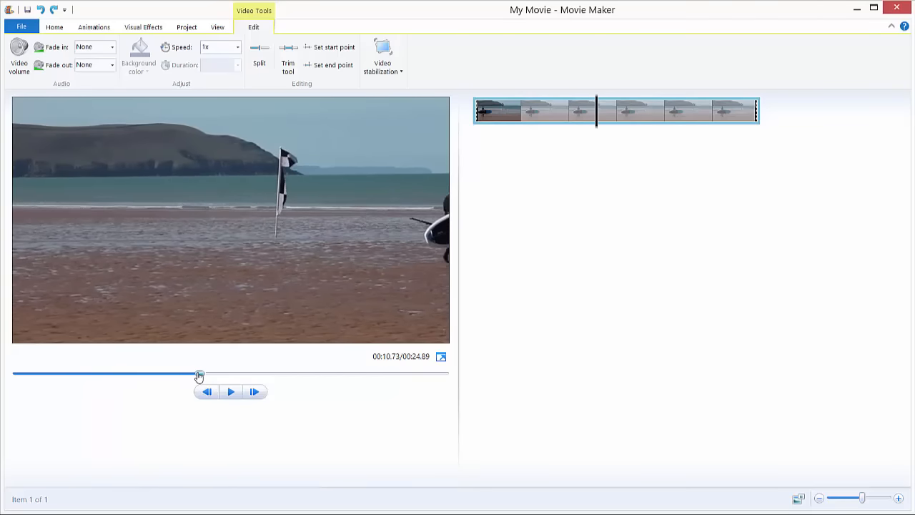
drag(199, 374, 234, 372)
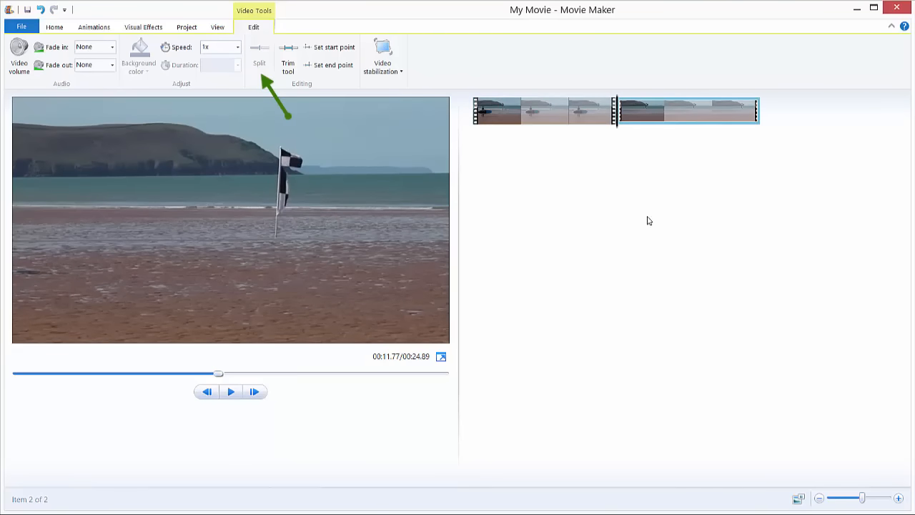
Select the second surfing clip and move it in front of the first on the storyboard.
click(498, 111)
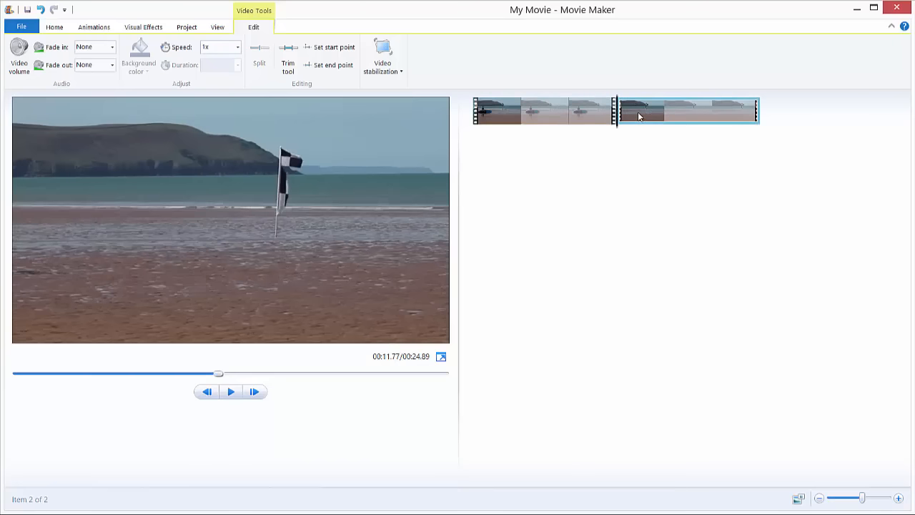
mouse_move(673, 114)
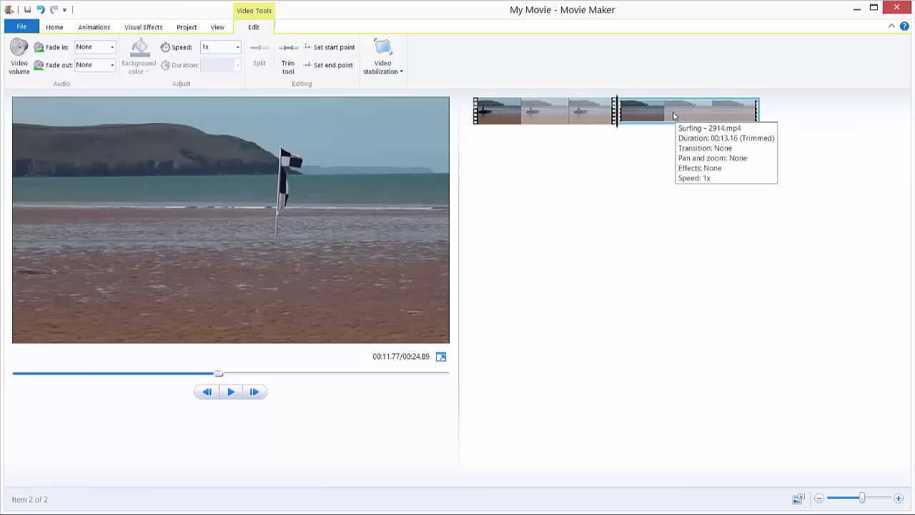
drag(672, 112, 479, 97)
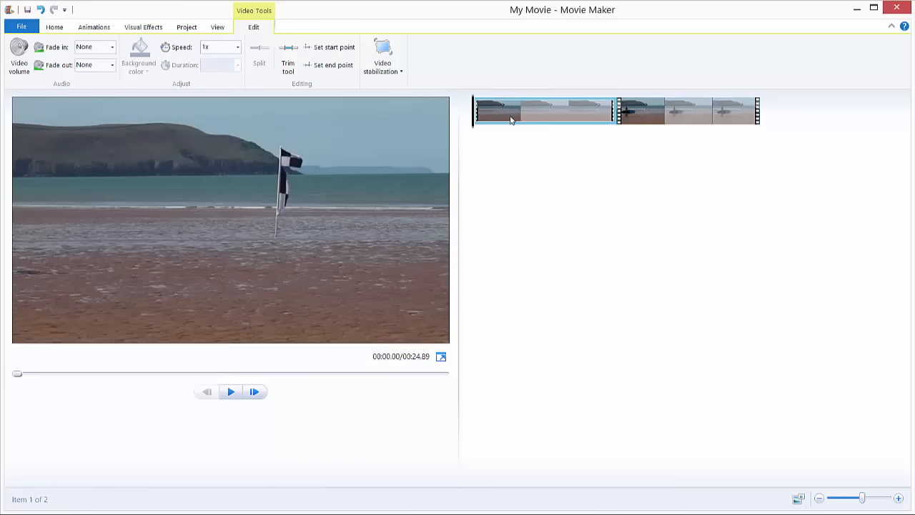
drag(17, 373, 97, 373)
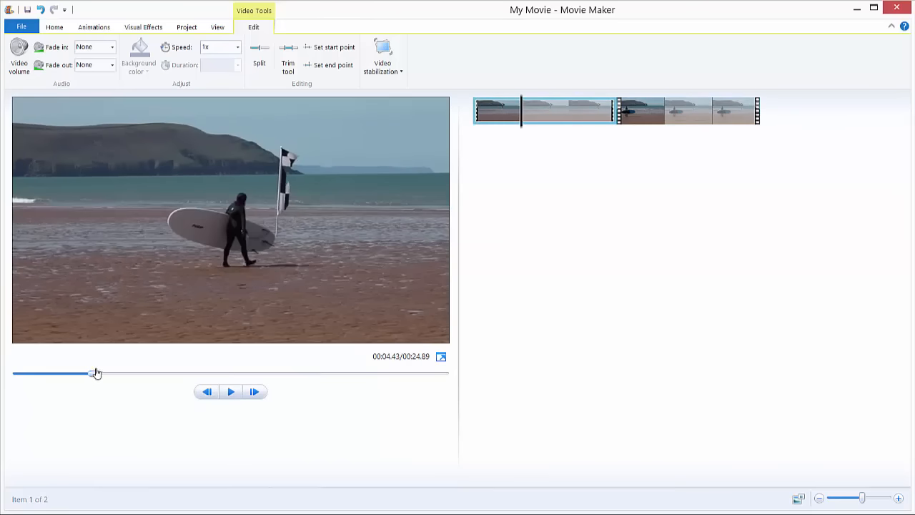
drag(98, 372, 20, 372)
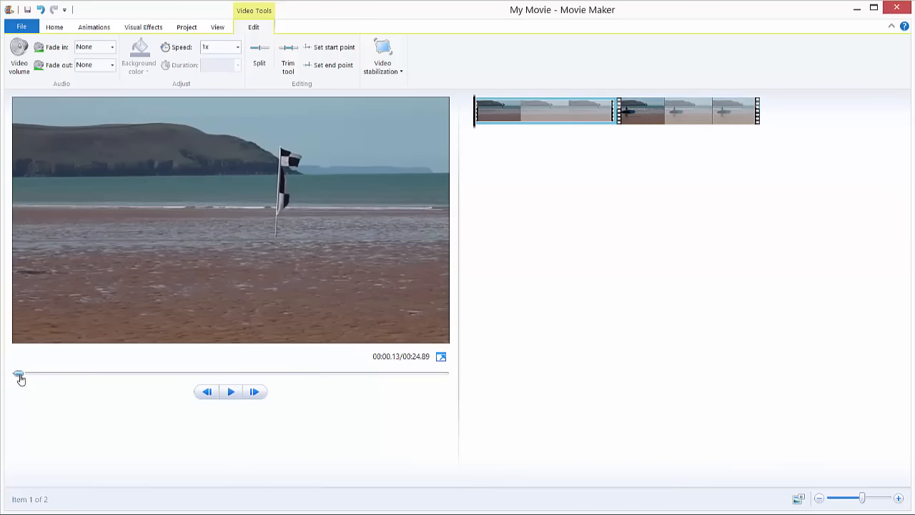
drag(20, 373, 135, 373)
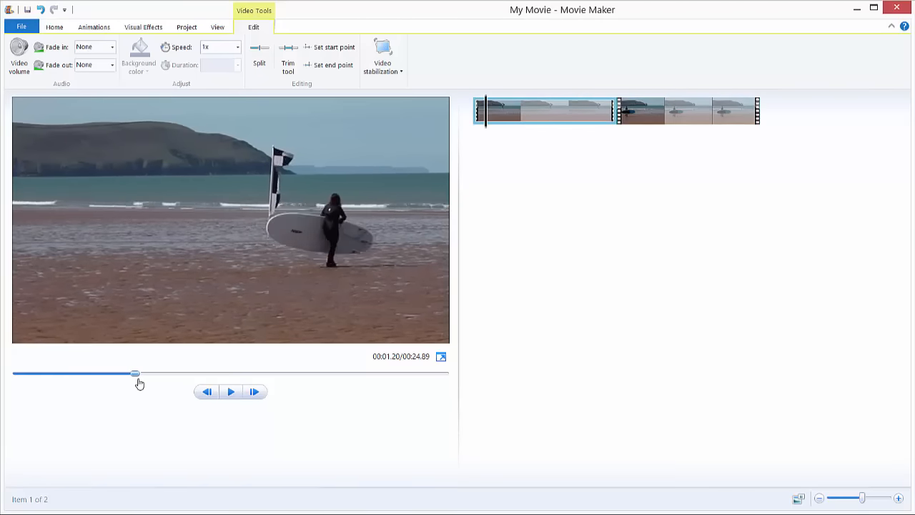
drag(134, 372, 204, 372)
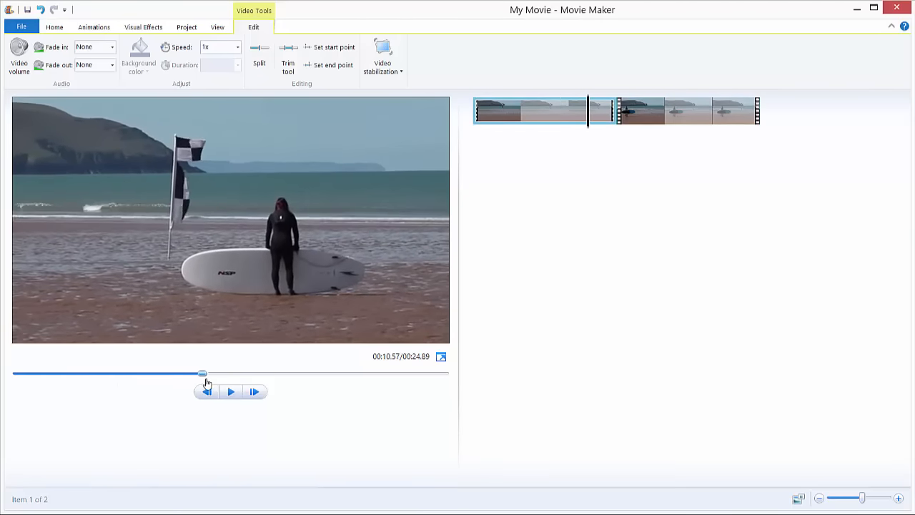
drag(203, 373, 334, 375)
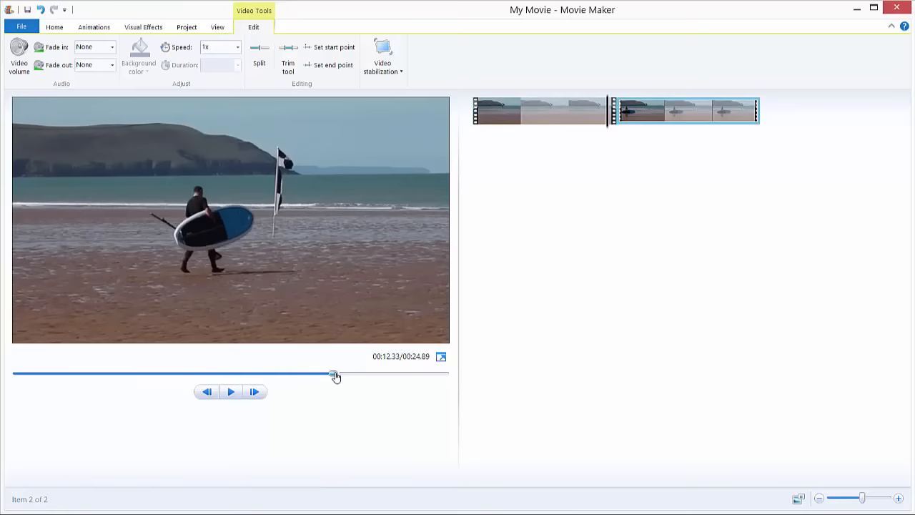
drag(336, 375, 437, 375)
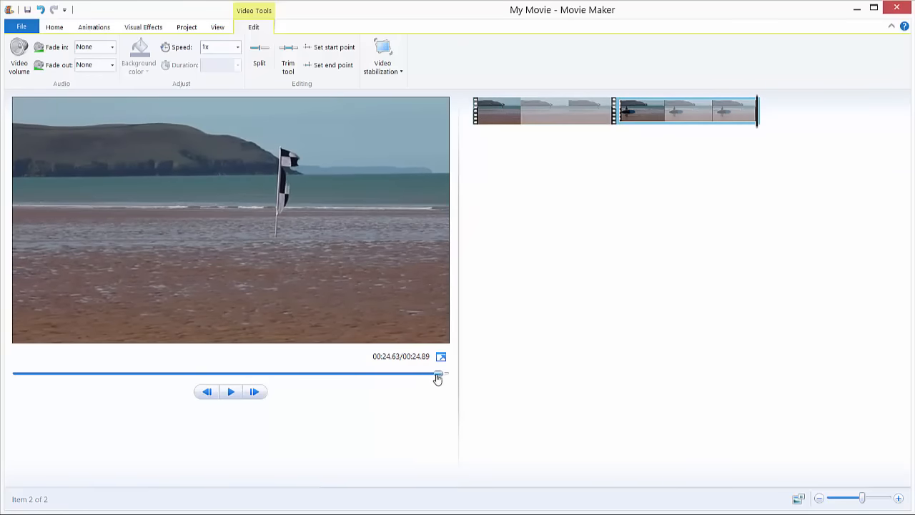